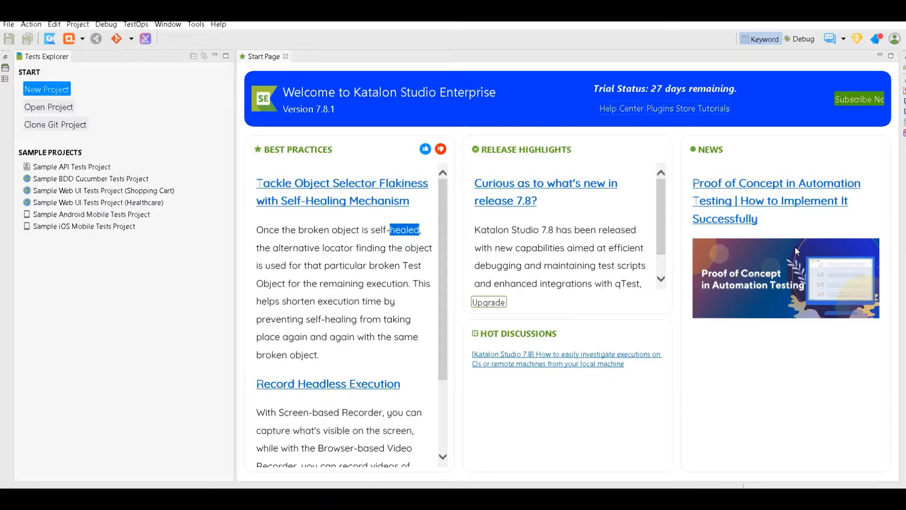
pyautogui.moveTo(518, 221)
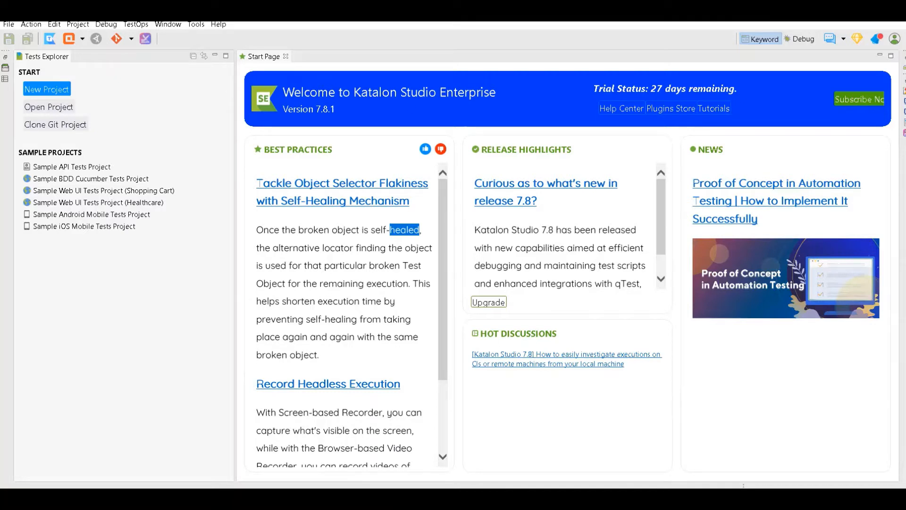
pyautogui.moveTo(329, 125)
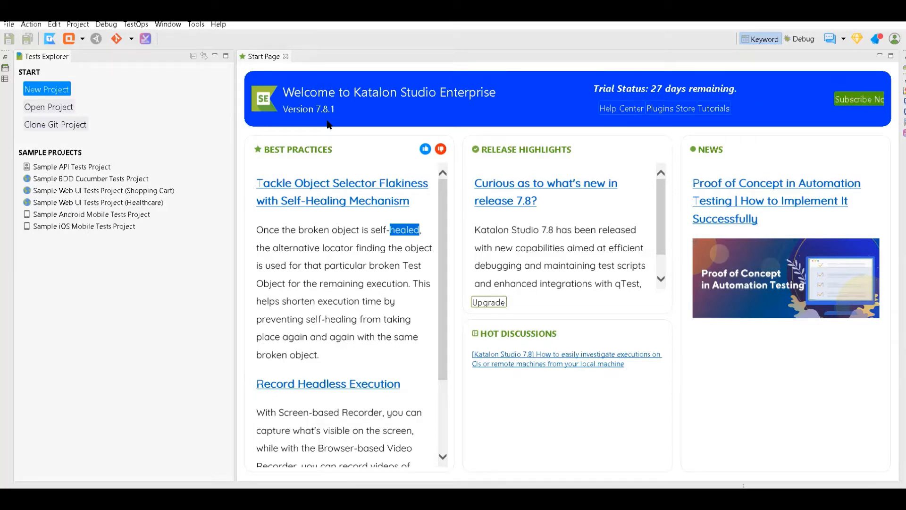
pyautogui.moveTo(275, 123)
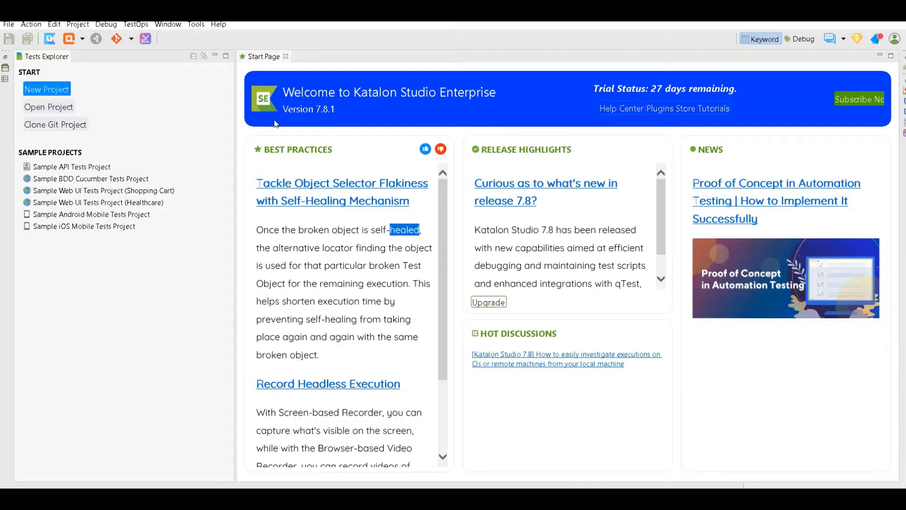
pyautogui.moveTo(49, 107)
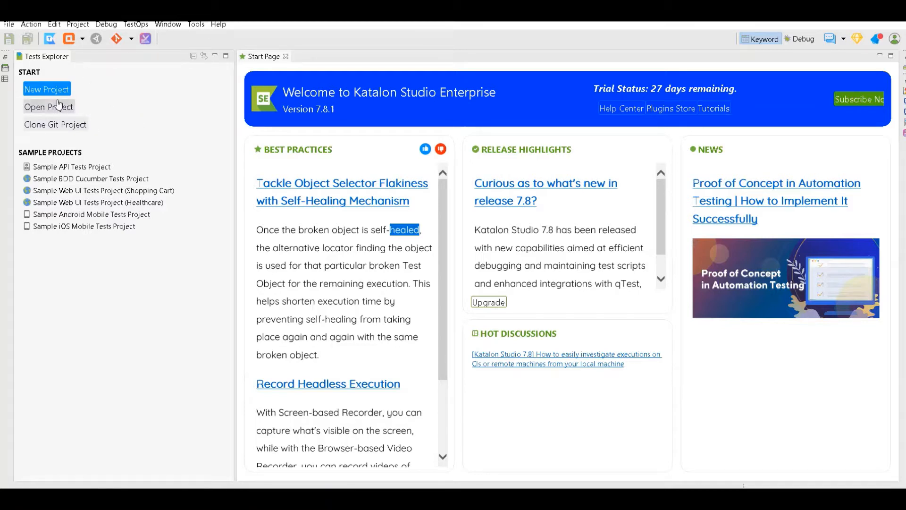
pyautogui.moveTo(87, 122)
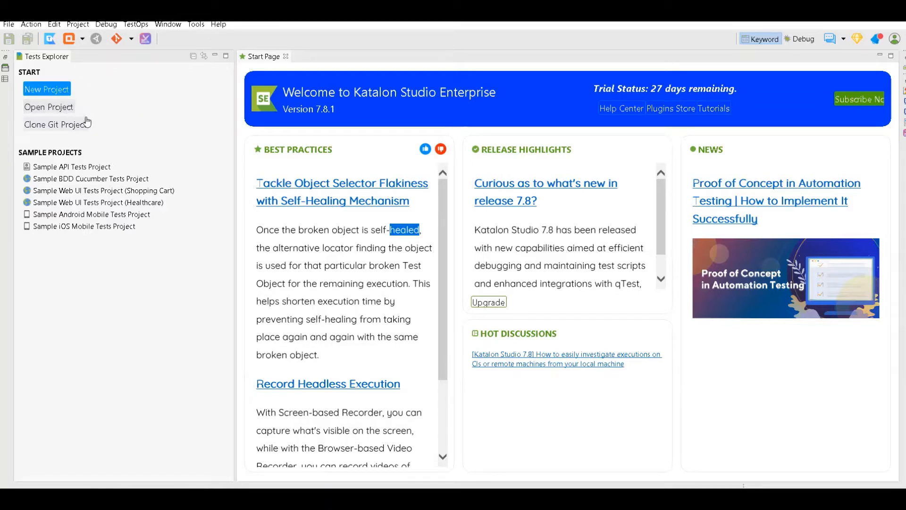
pyautogui.moveTo(55, 124)
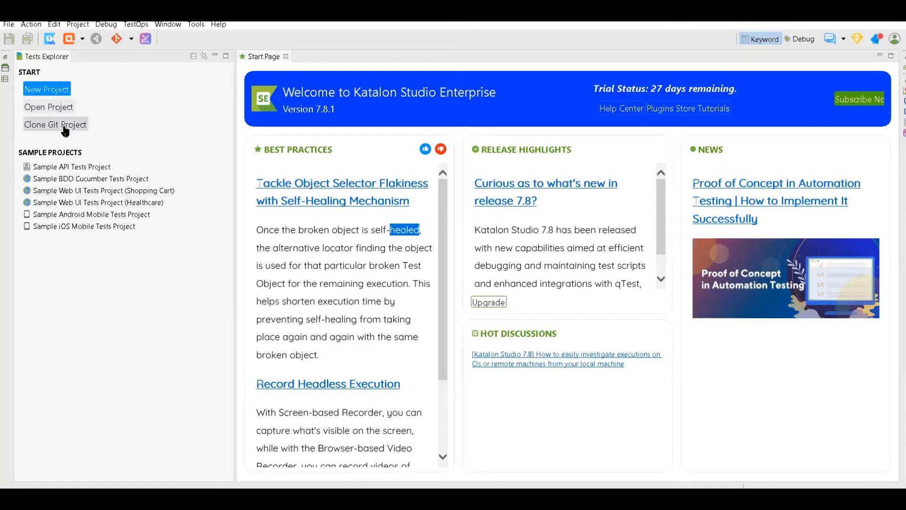
pyautogui.moveTo(385, 157)
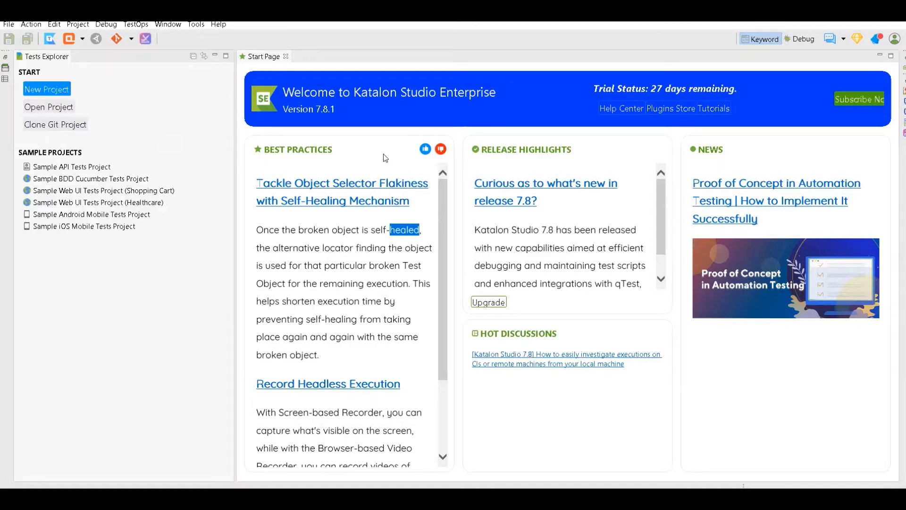
pyautogui.moveTo(523, 264)
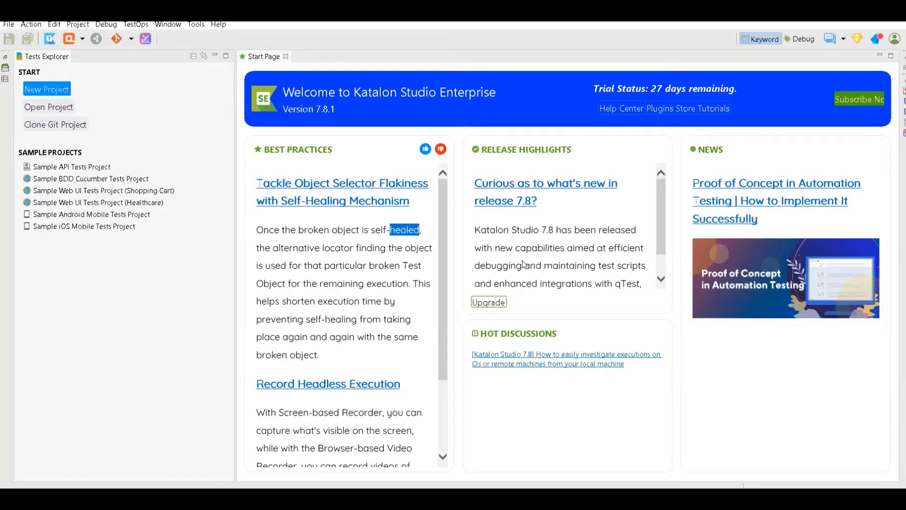
pyautogui.moveTo(167, 110)
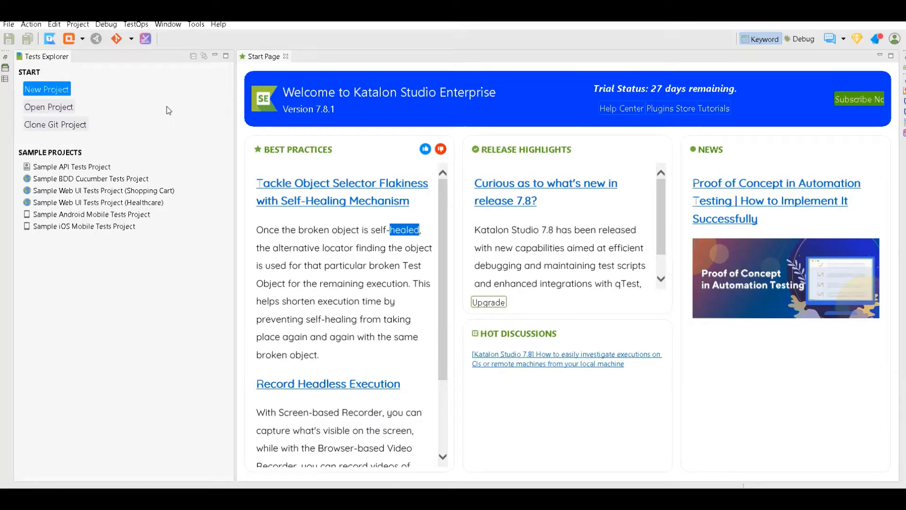
pyautogui.moveTo(11, 30)
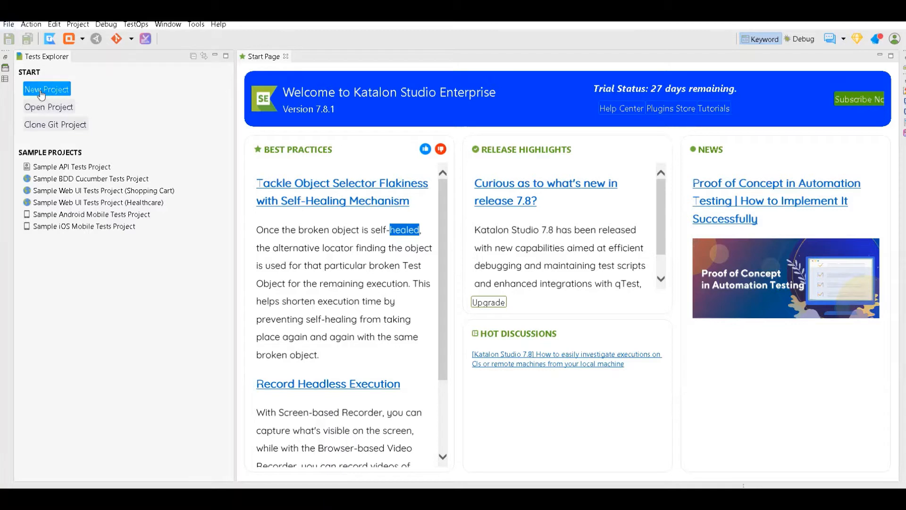
# Step: Start a new project from the File > New > Project menu
pyautogui.click(30, 24)
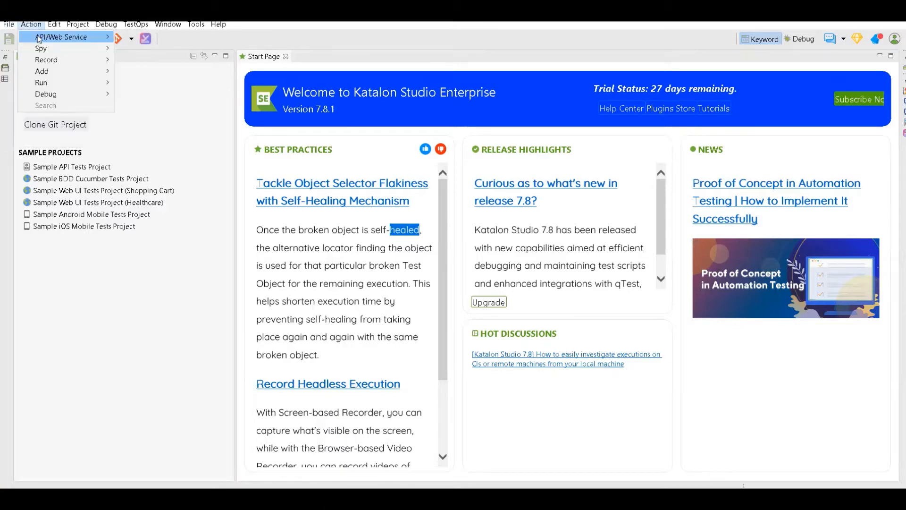
pyautogui.click(9, 24)
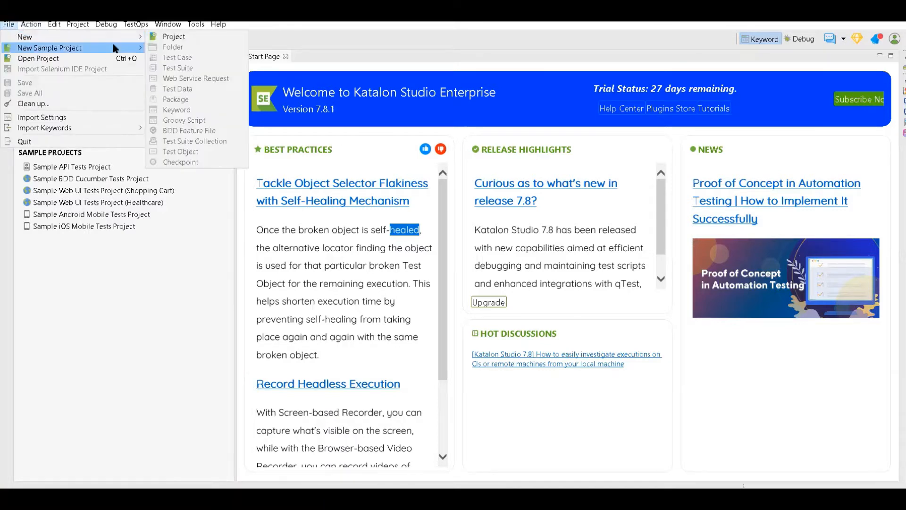
pyautogui.click(171, 36)
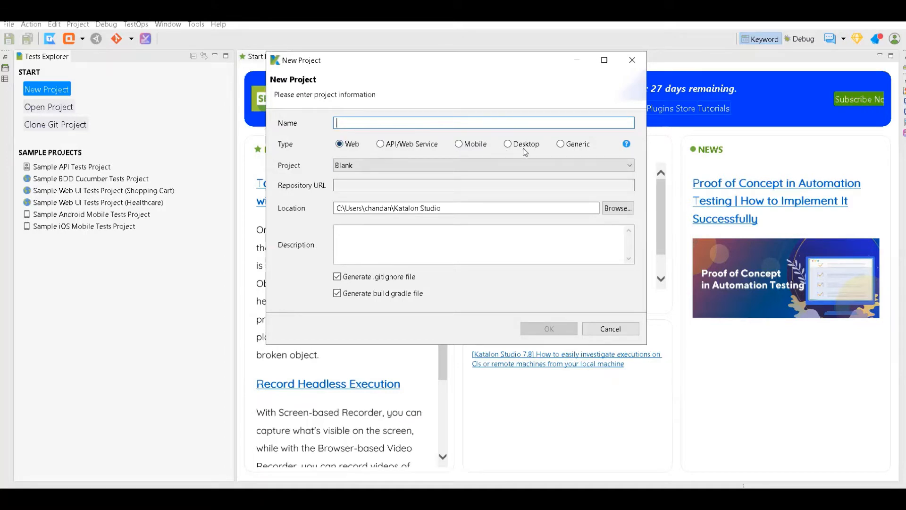
pyautogui.moveTo(547, 153)
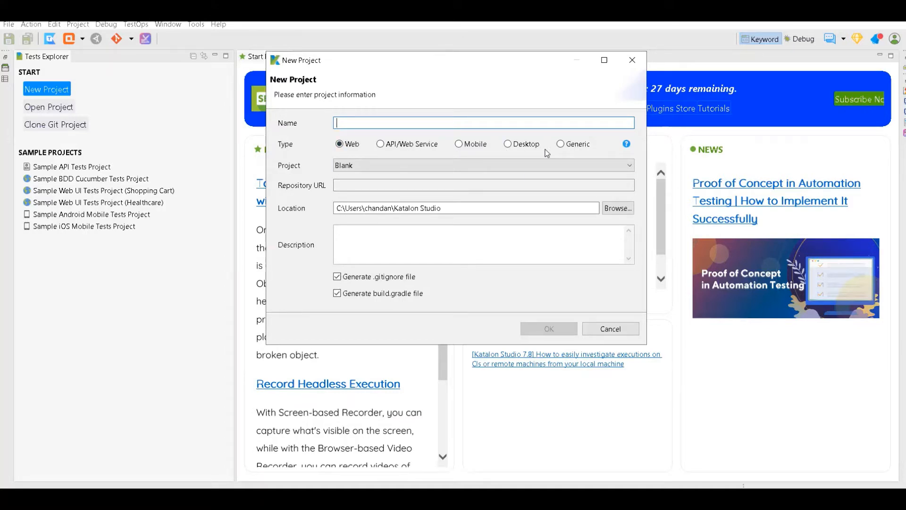
pyautogui.moveTo(398, 156)
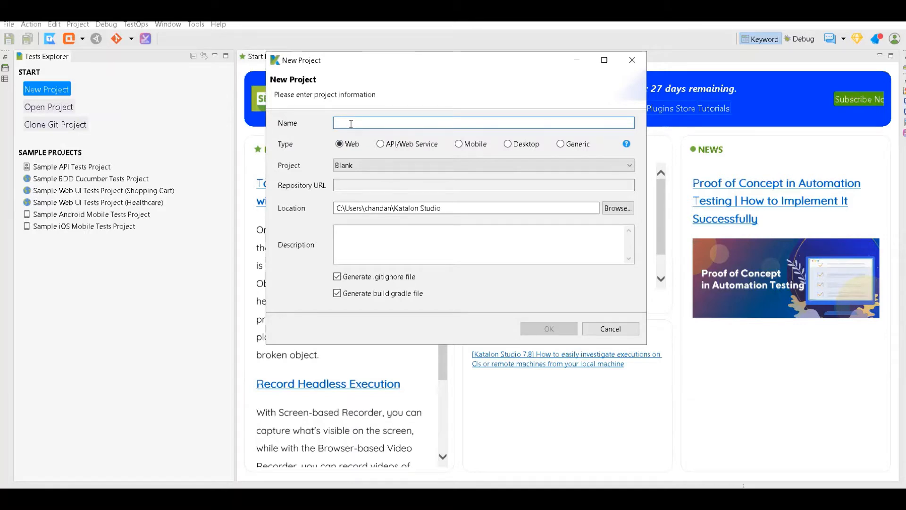
# Step: Enter TestautomasiProject as the project name, keeping Type Web and Project Blank
pyautogui.write('My')
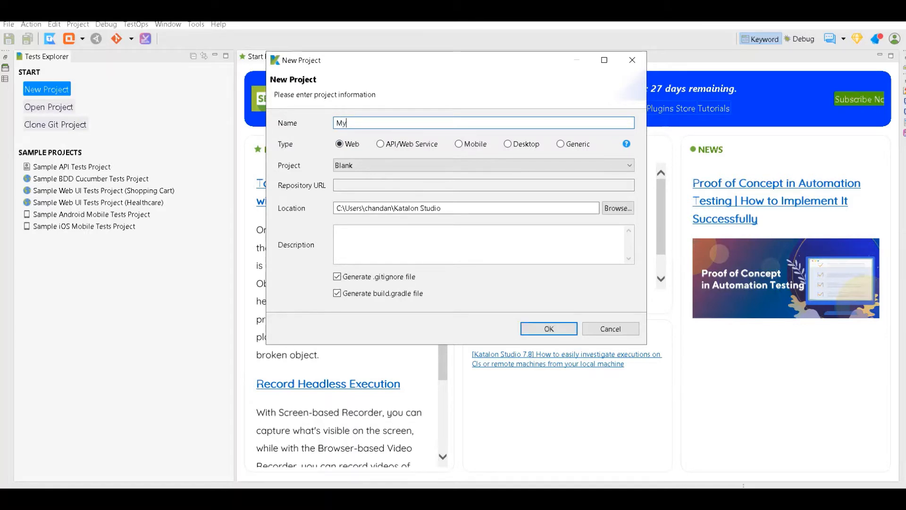
pyautogui.write('firstWeb')
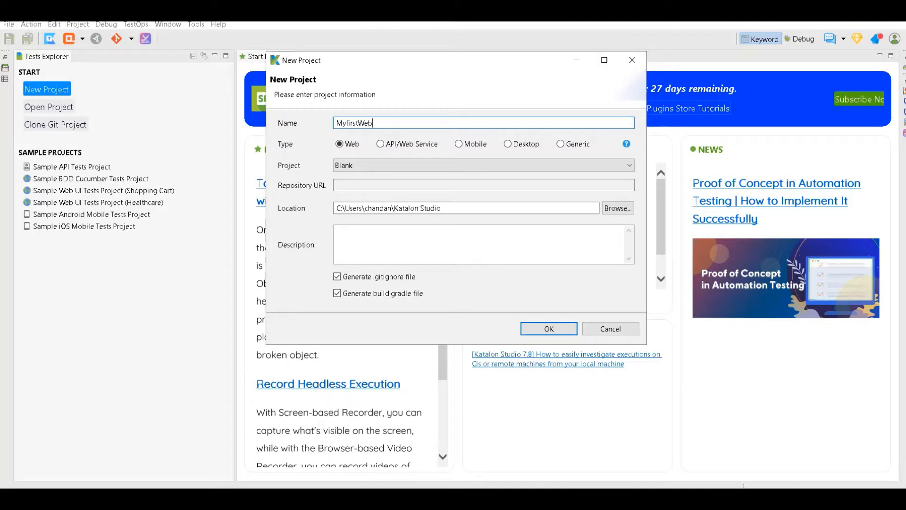
pyautogui.write('TestautomasiP')
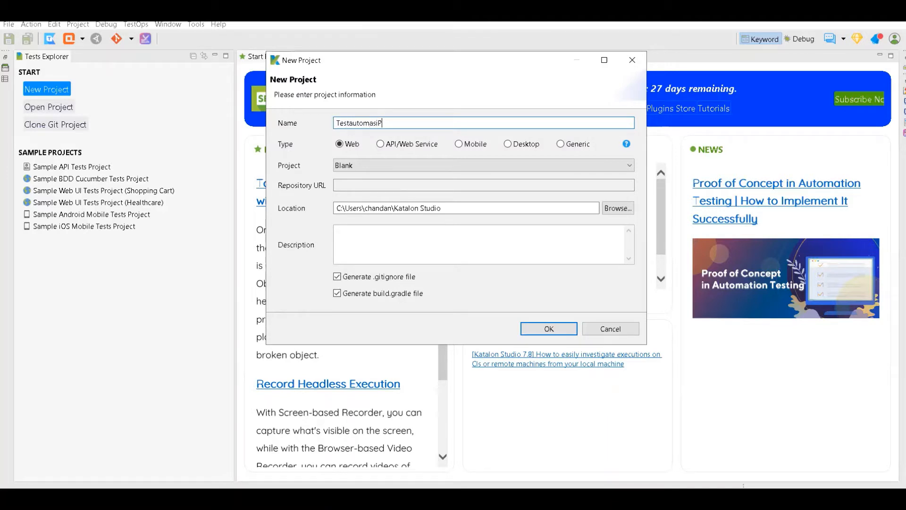
pyautogui.write('roject')
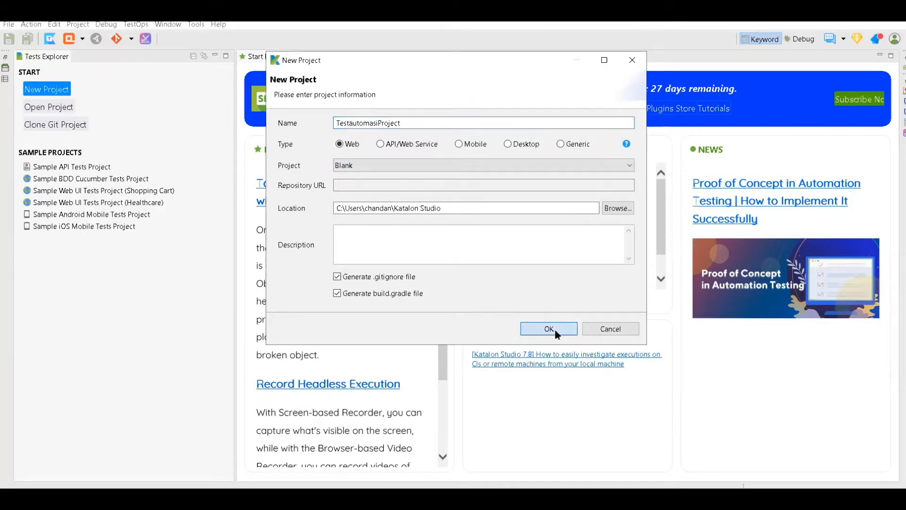
# Step: Confirm creating the project and close the Start Page tab once it loads
pyautogui.click(548, 328)
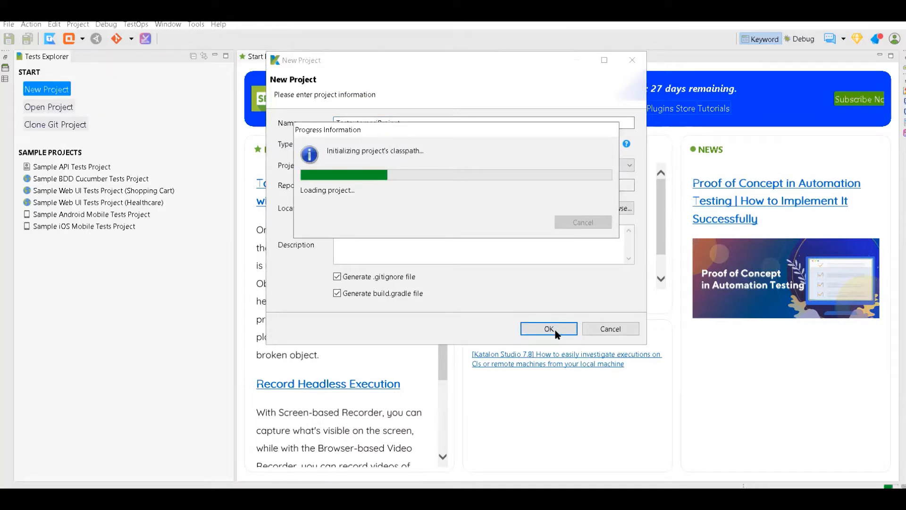
pyautogui.click(548, 329)
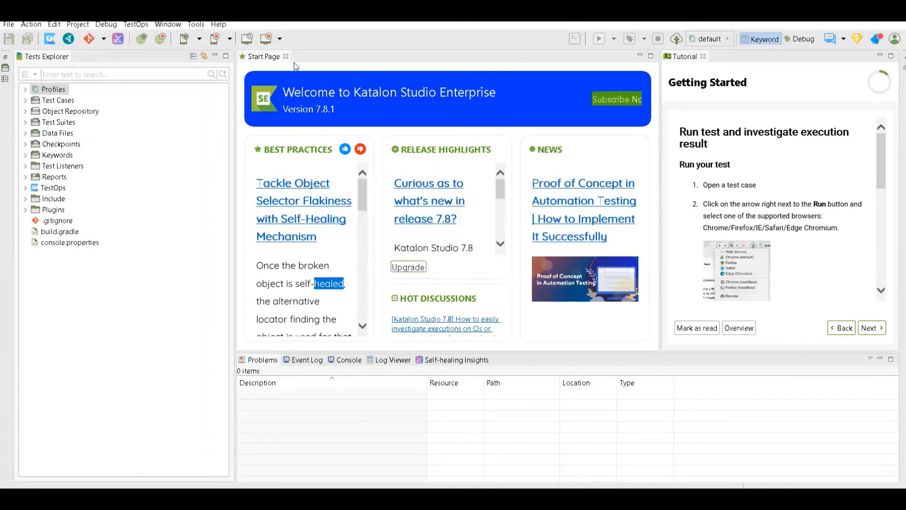
pyautogui.moveTo(285, 57)
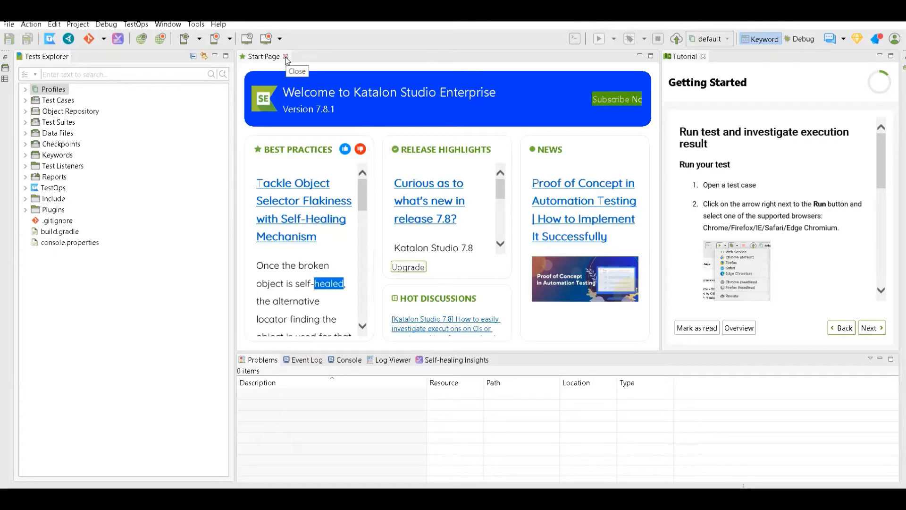
pyautogui.click(285, 57)
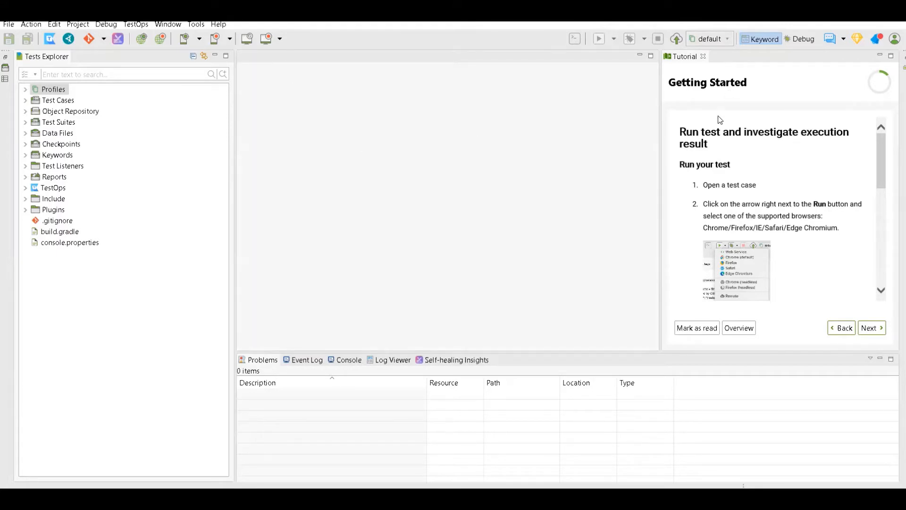
pyautogui.moveTo(704, 55)
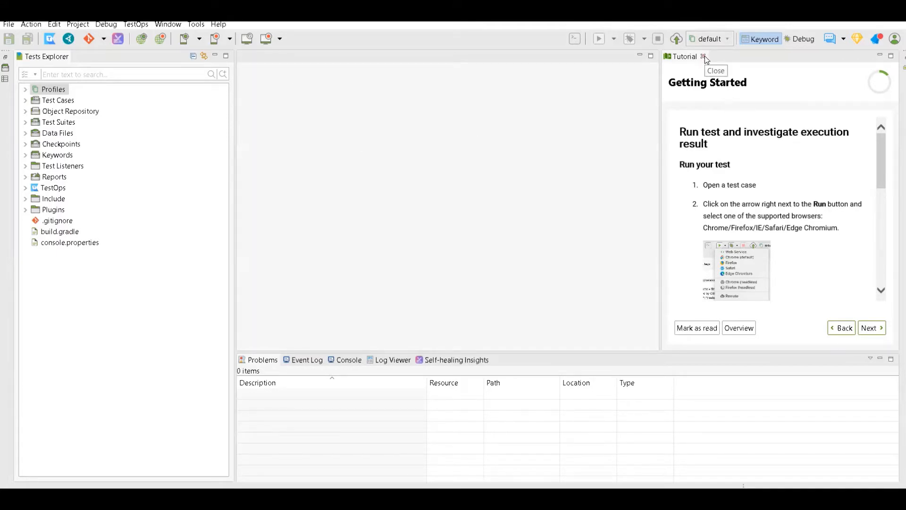
pyautogui.click(702, 55)
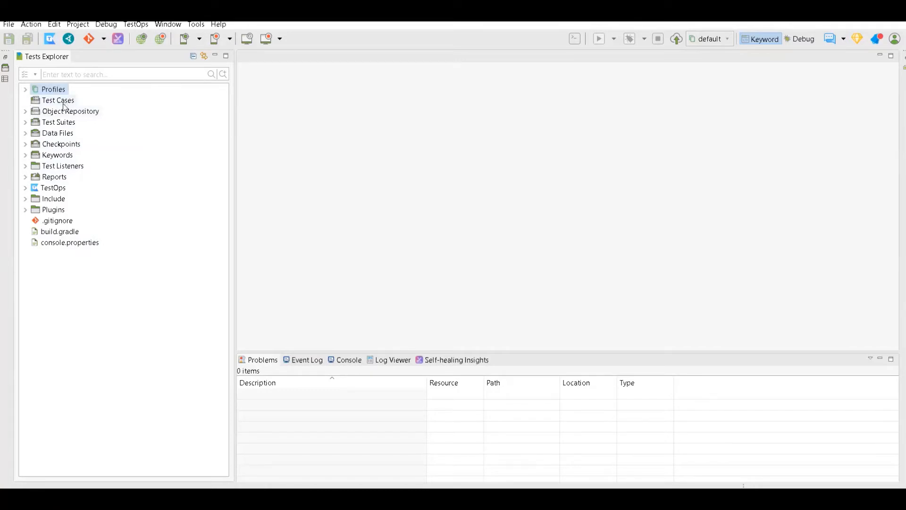
pyautogui.moveTo(27, 112)
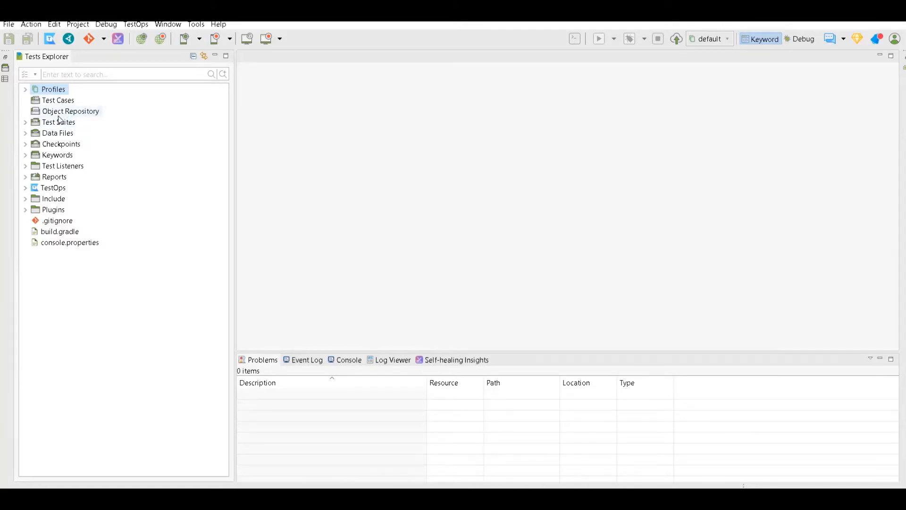
pyautogui.moveTo(57, 155)
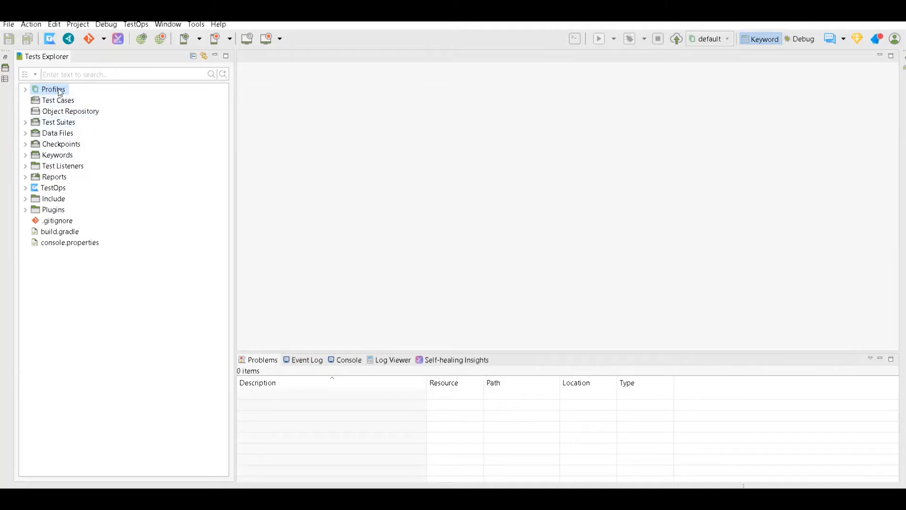
pyautogui.moveTo(61, 125)
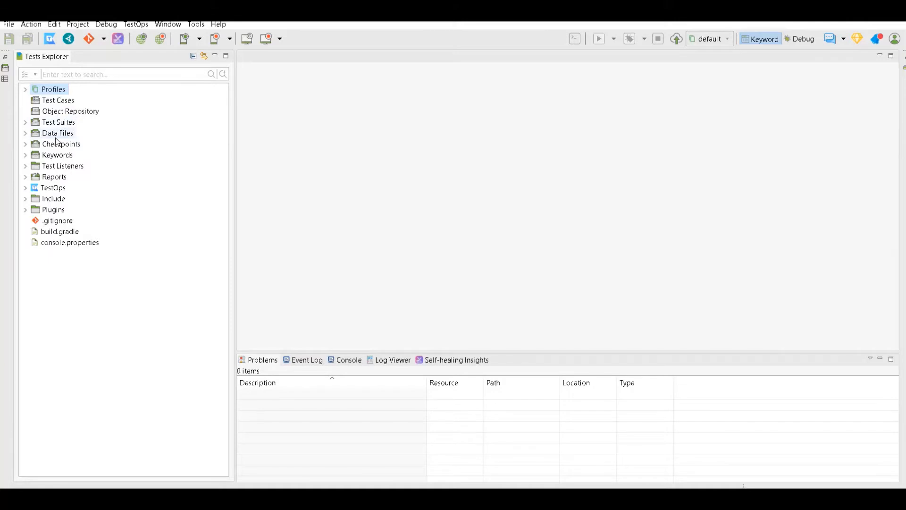
pyautogui.moveTo(66, 113)
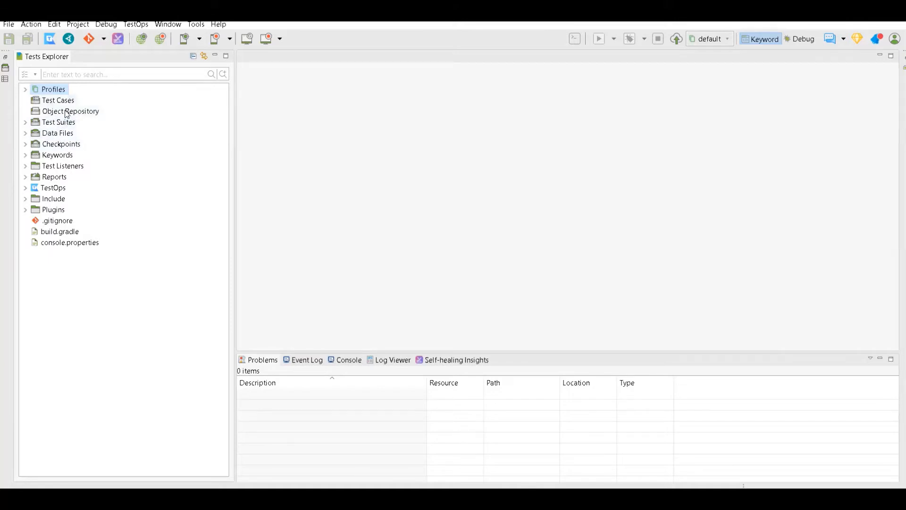
pyautogui.moveTo(65, 86)
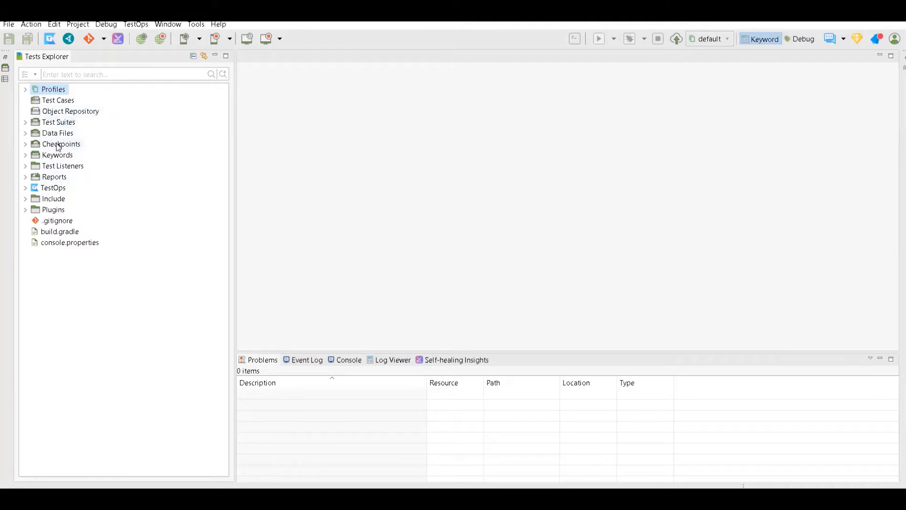
pyautogui.moveTo(51, 184)
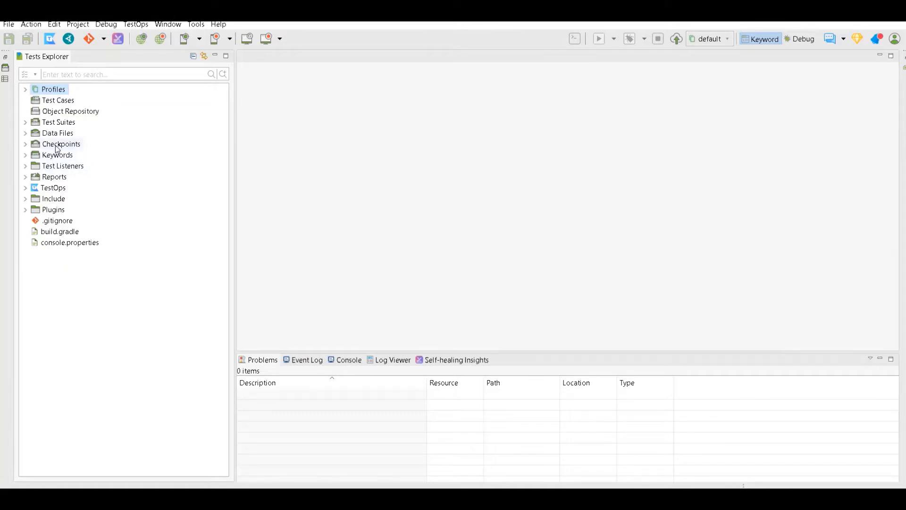
pyautogui.moveTo(140, 57)
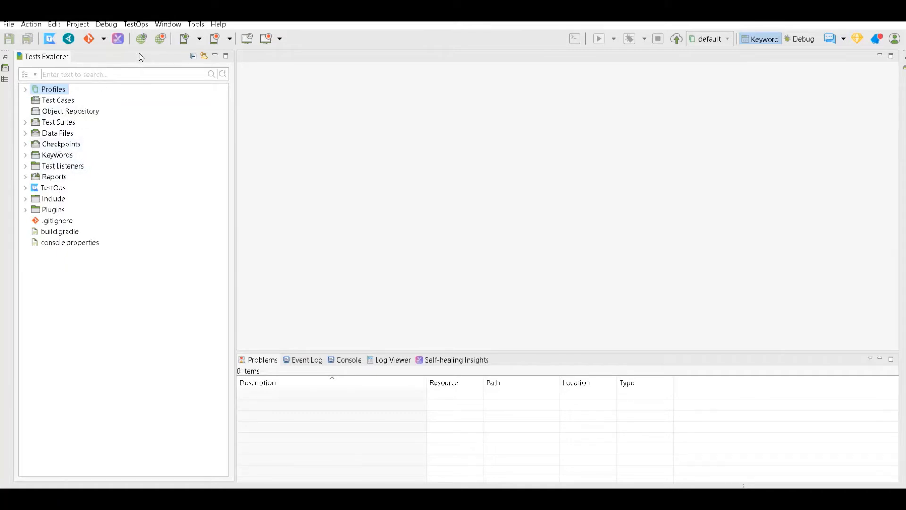
pyautogui.moveTo(160, 38)
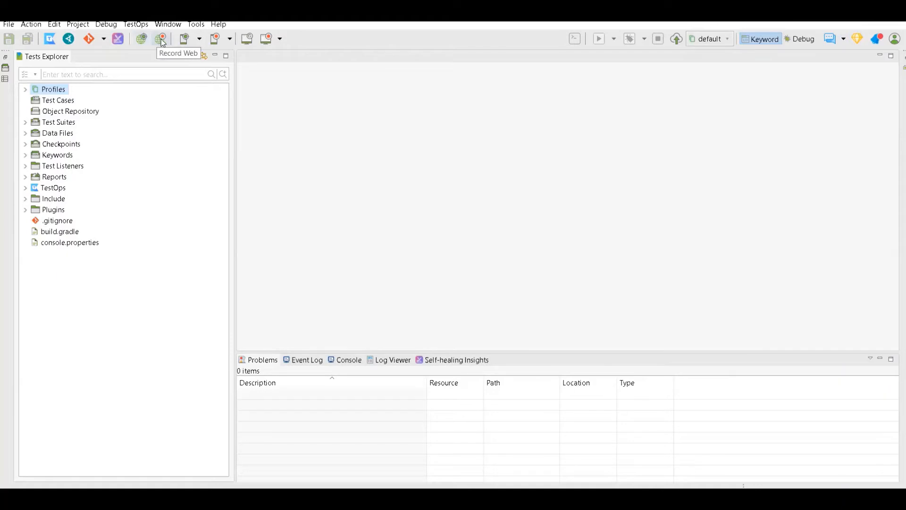
pyautogui.moveTo(161, 43)
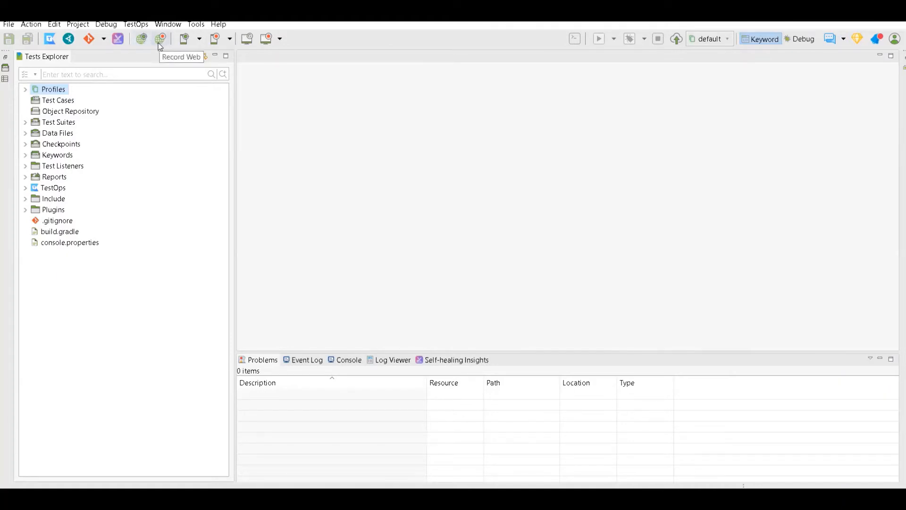
pyautogui.moveTo(141, 39)
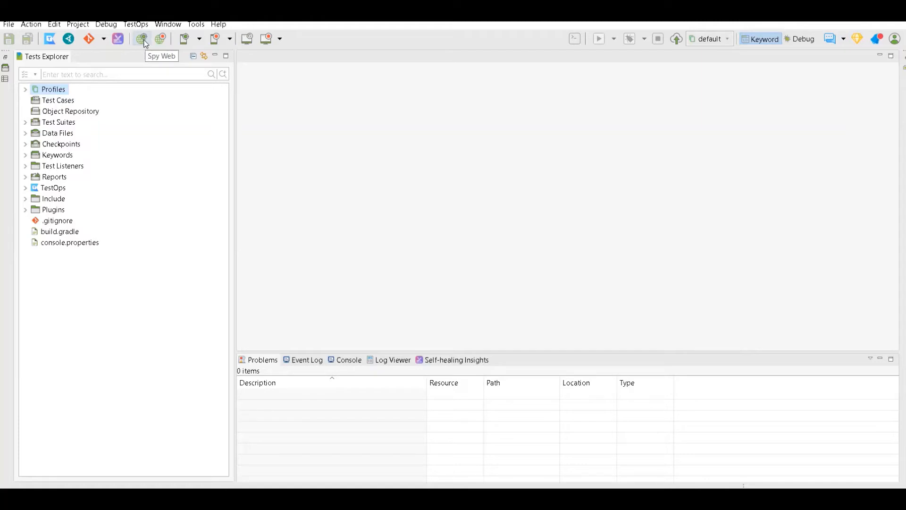
pyautogui.moveTo(141, 39)
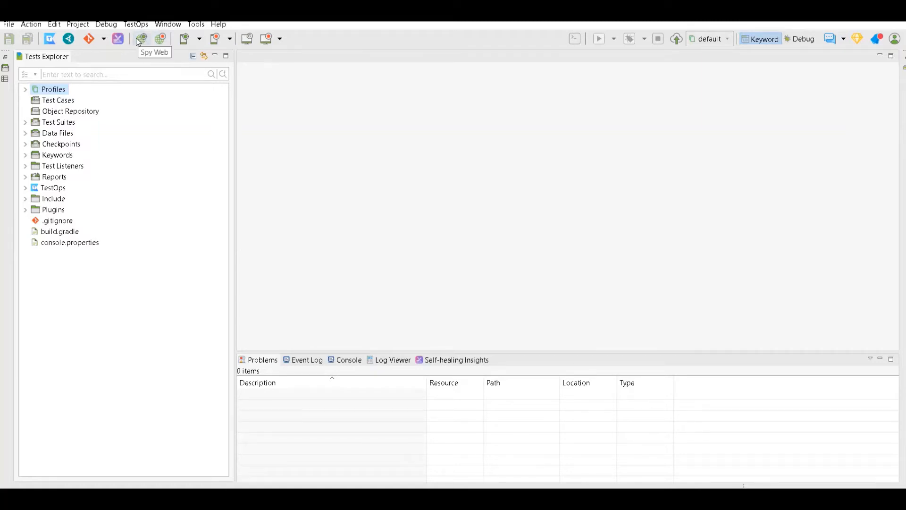
pyautogui.moveTo(144, 43)
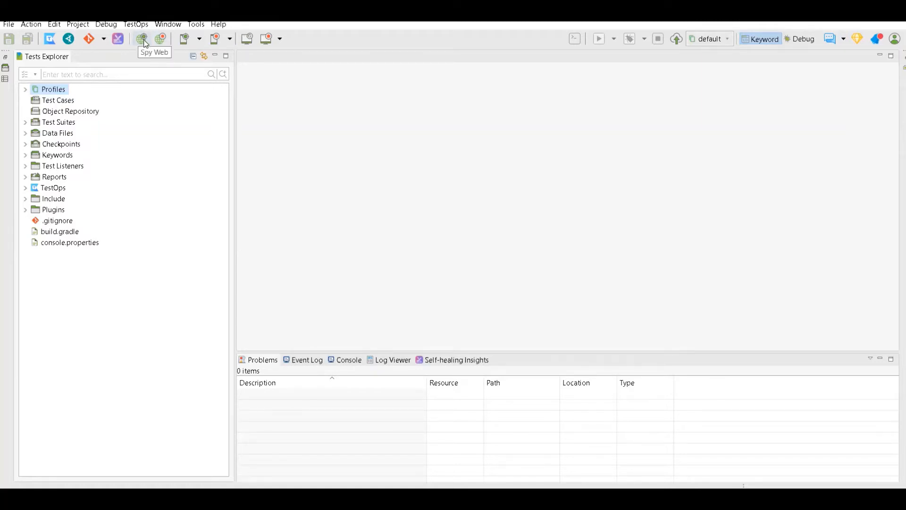
pyautogui.moveTo(154, 51)
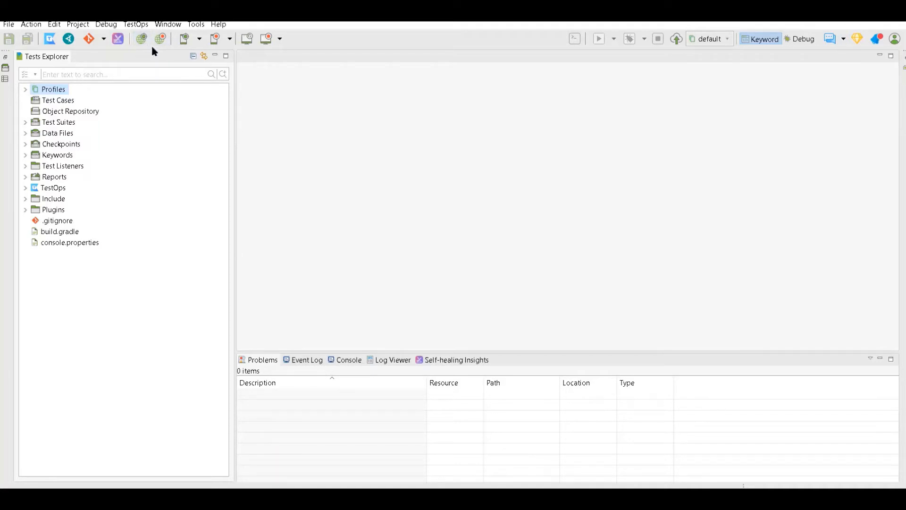
pyautogui.moveTo(140, 39)
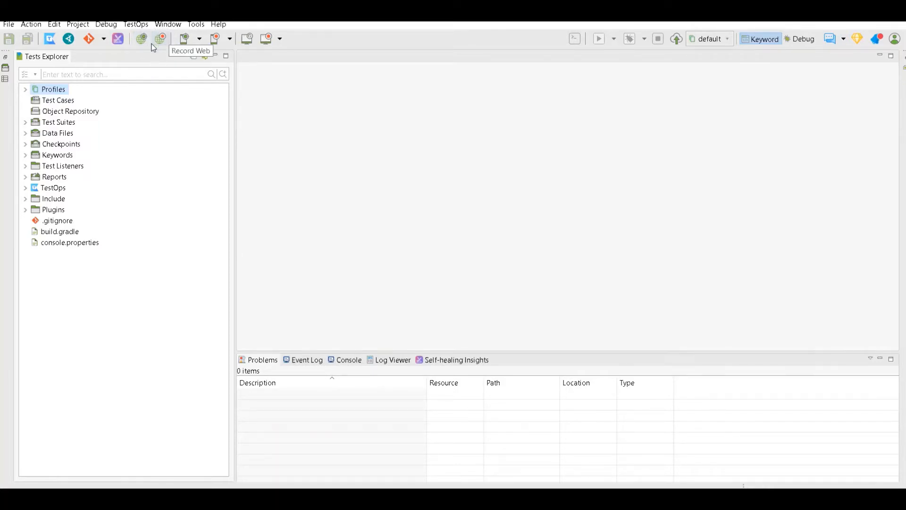
pyautogui.moveTo(162, 49)
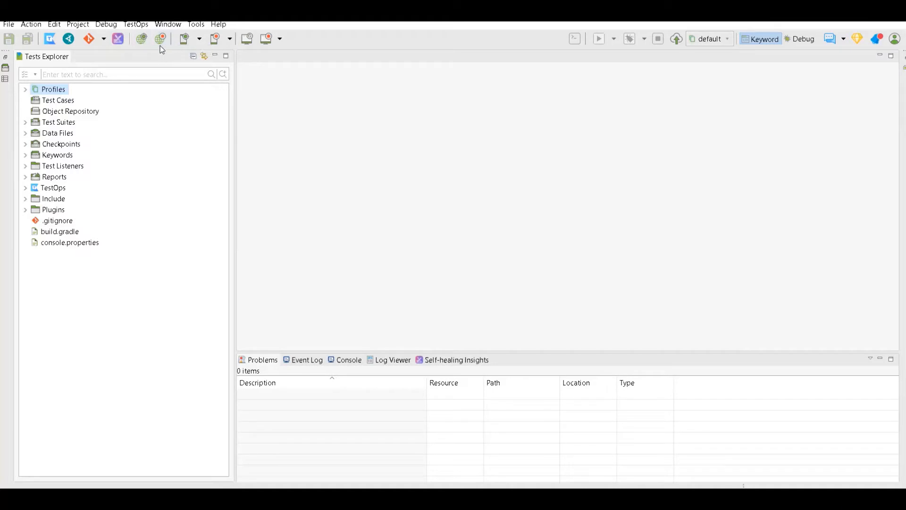
pyautogui.moveTo(161, 38)
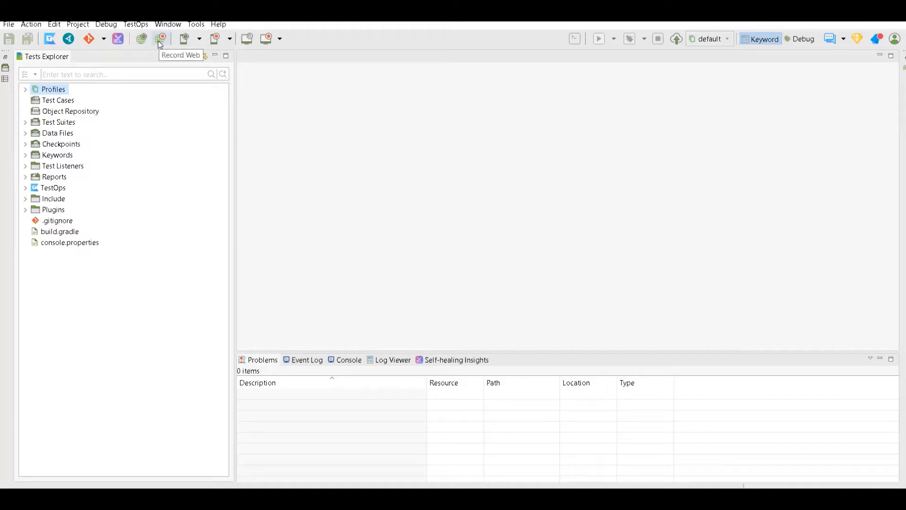
pyautogui.click(160, 39)
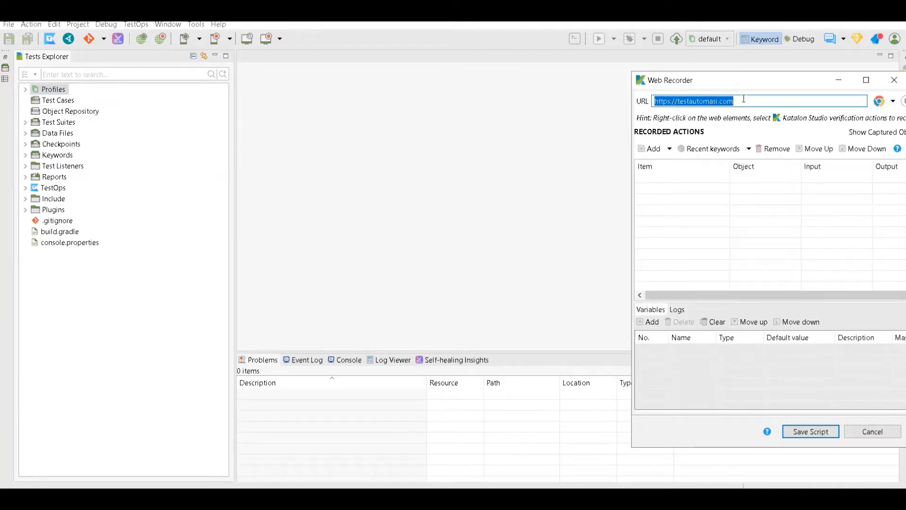
pyautogui.click(734, 101)
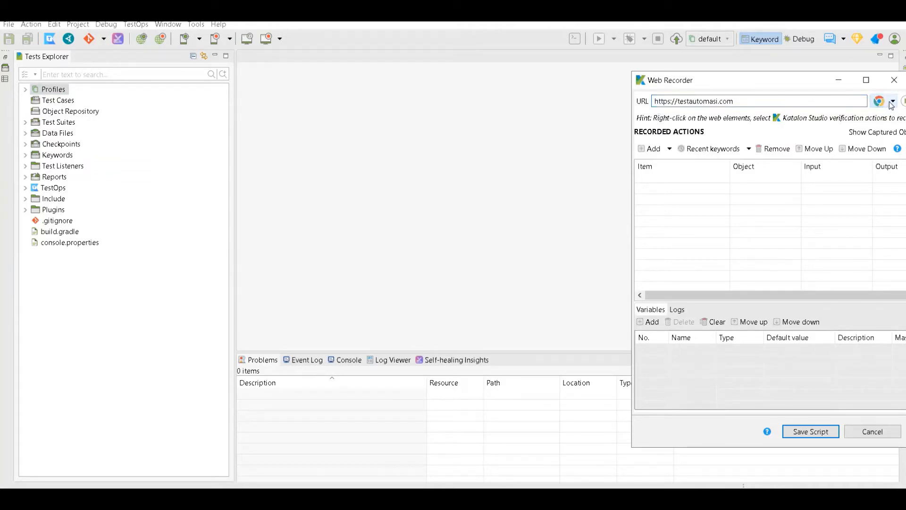
pyautogui.click(879, 101)
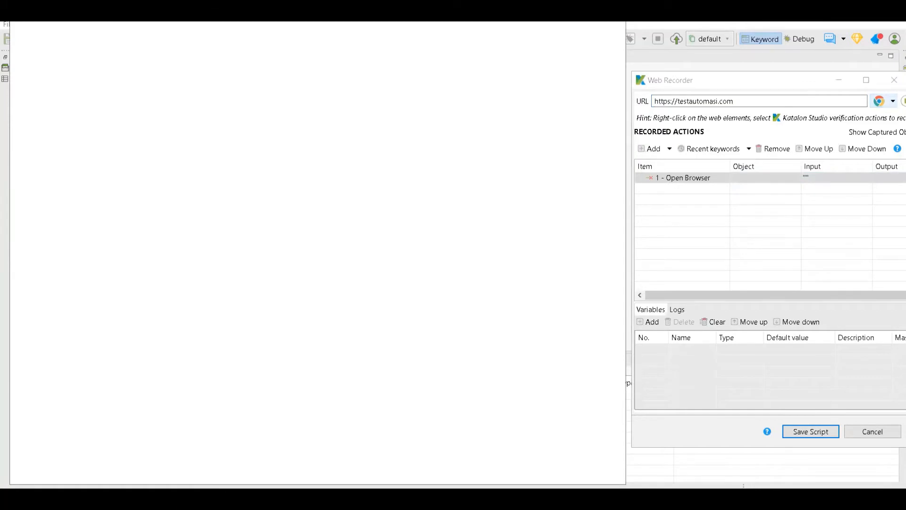
pyautogui.click(892, 101)
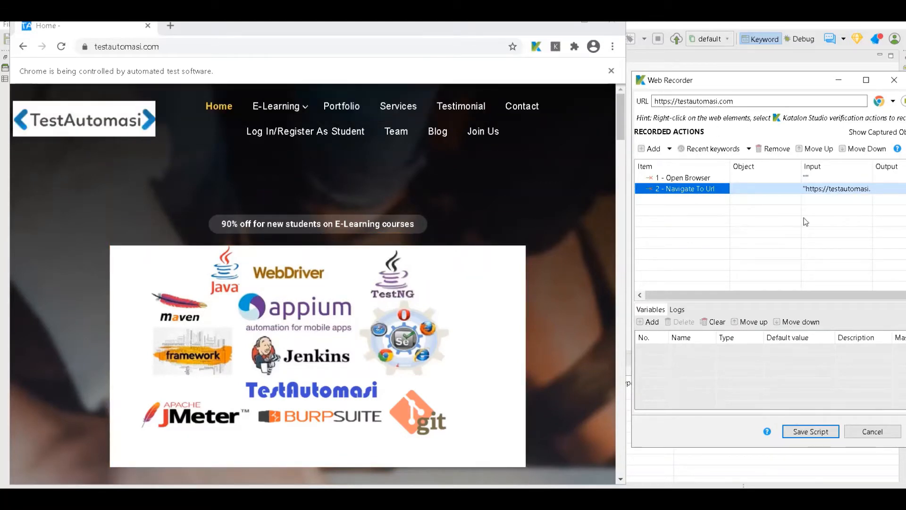
pyautogui.moveTo(681, 220)
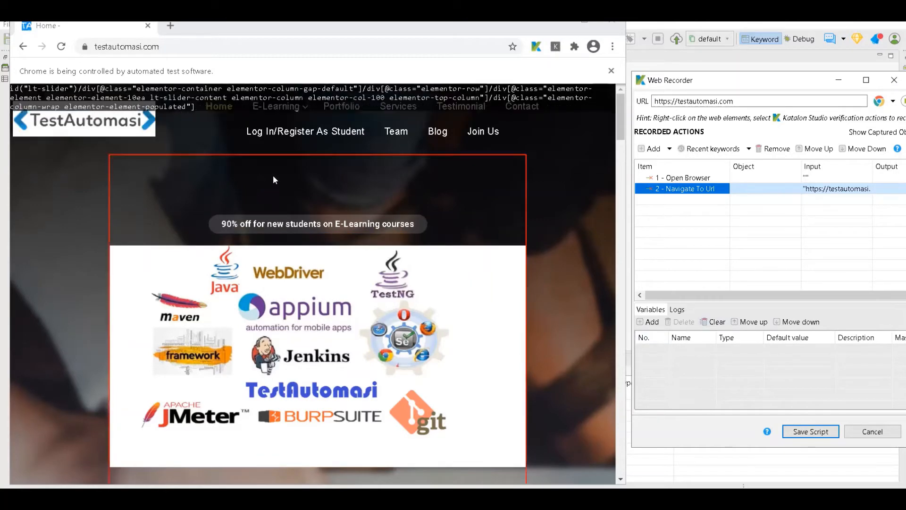
pyautogui.moveTo(307, 166)
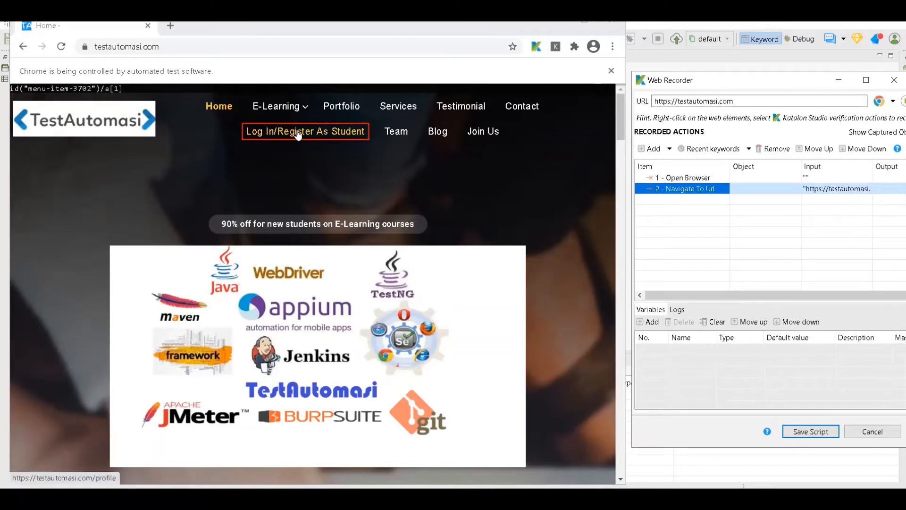
# Step: Record a click on Log In/Register As Student to reach the student login page
pyautogui.click(305, 131)
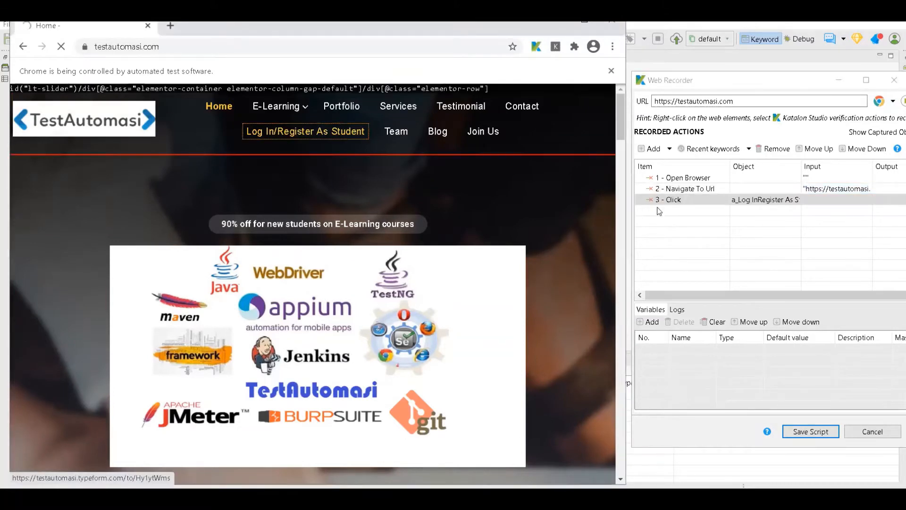
pyautogui.click(305, 131)
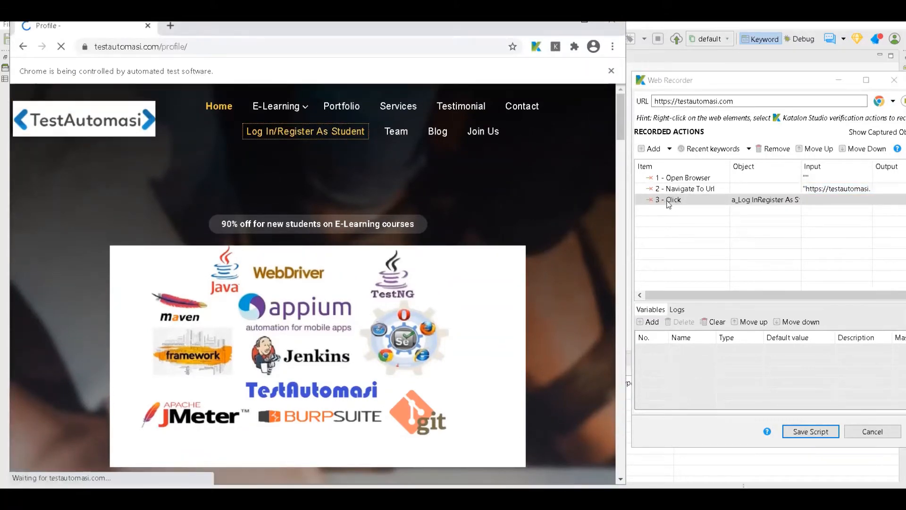
pyautogui.click(305, 131)
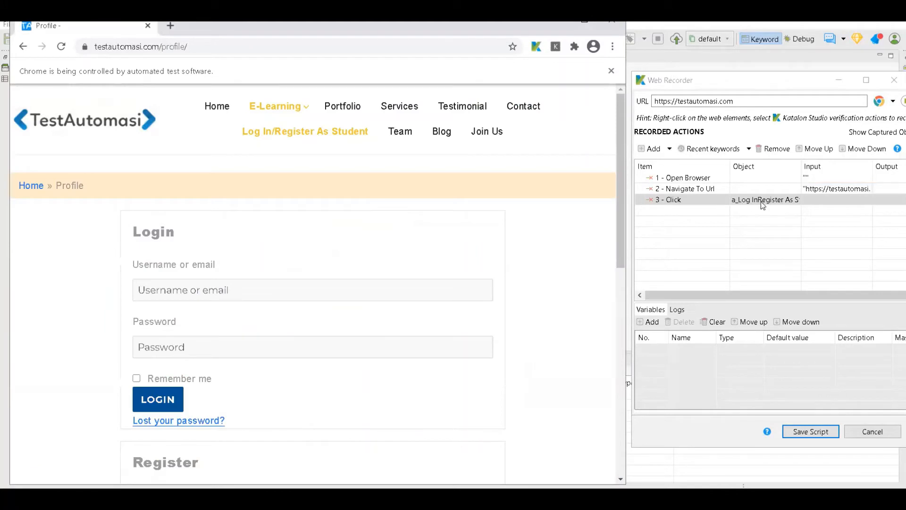
# Step: Record entering the username and encrypted password, then clicking LOGIN as step 6 on button_Login
pyautogui.click(312, 289)
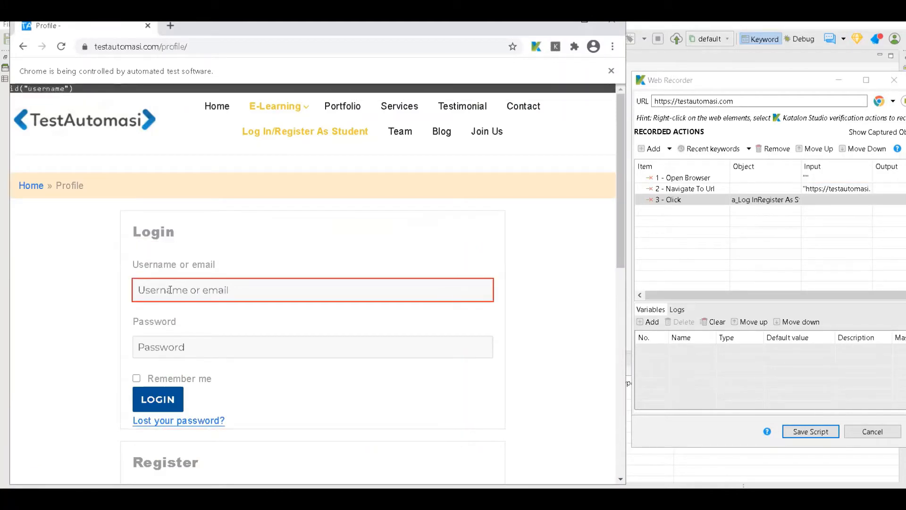
pyautogui.write('fullstackdemo')
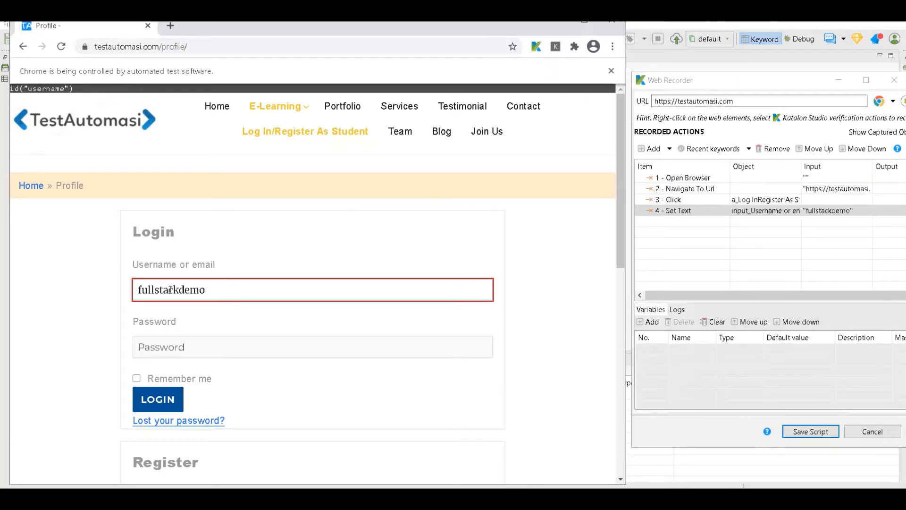
pyautogui.click(312, 347)
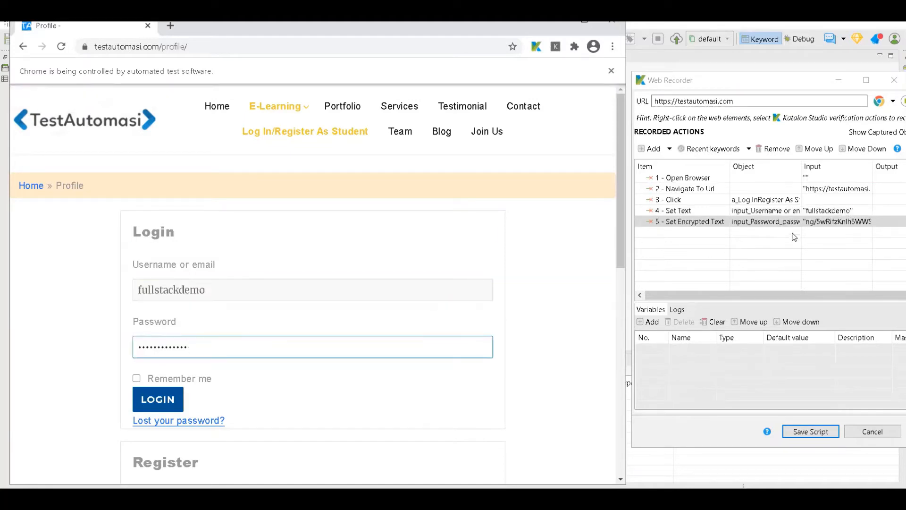
pyautogui.moveTo(825, 228)
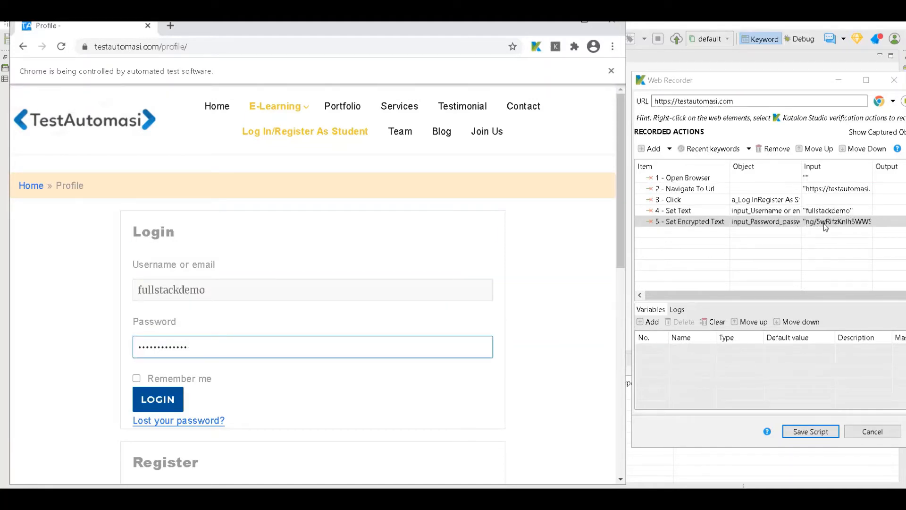
pyautogui.moveTo(835, 221)
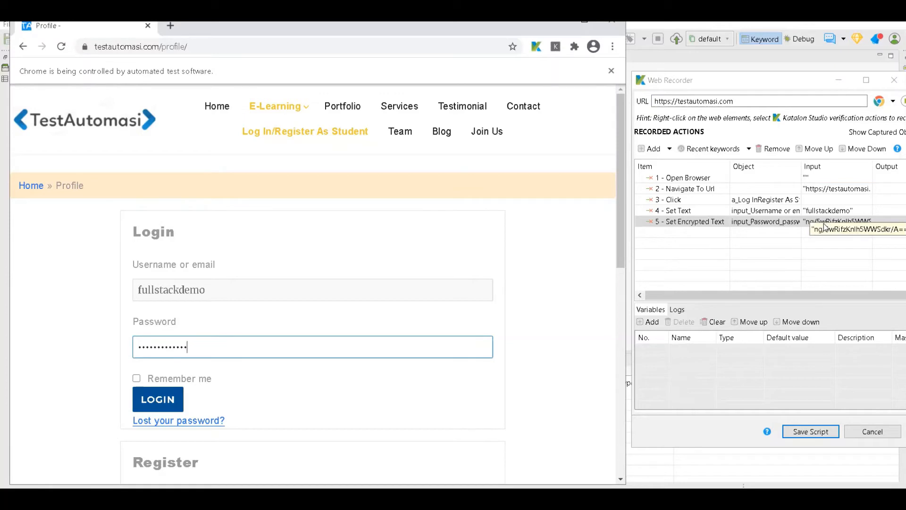
pyautogui.click(682, 221)
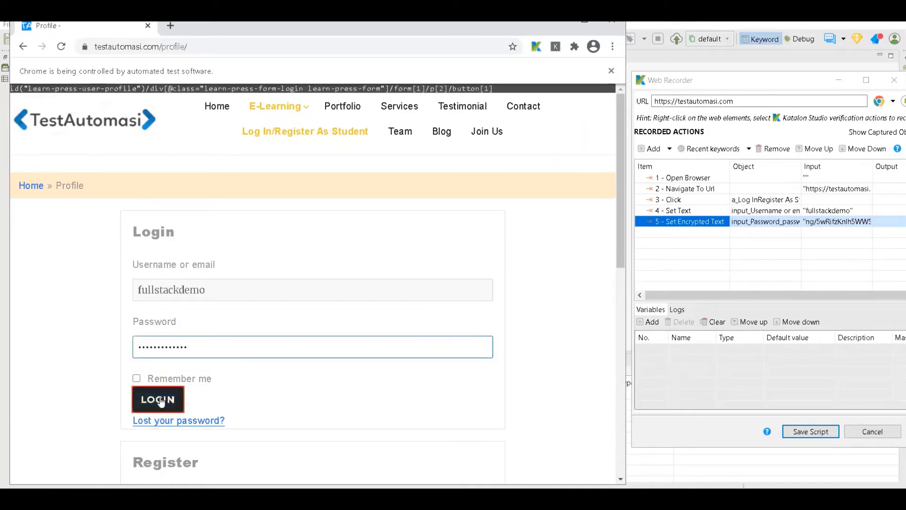
pyautogui.click(157, 398)
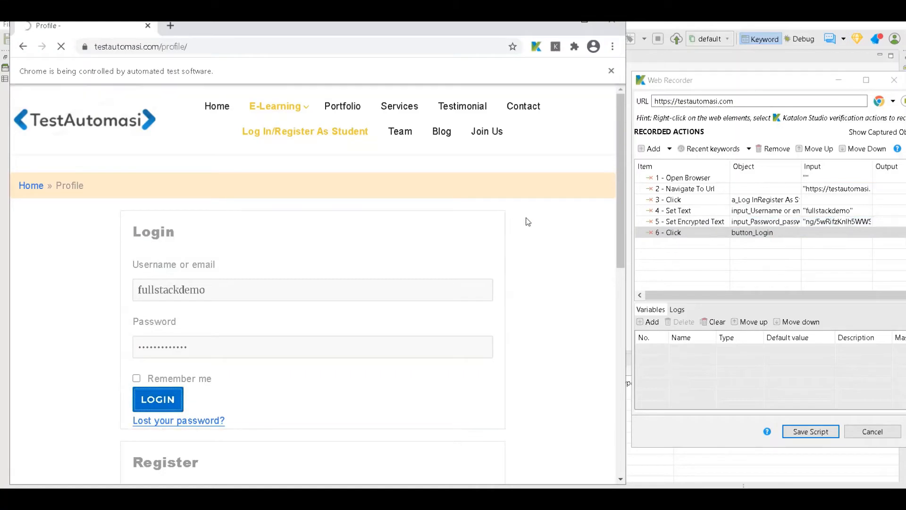
# Step: Record clicking the fullstackdemo username and Sign out, then close the Chrome test browser
pyautogui.click(158, 400)
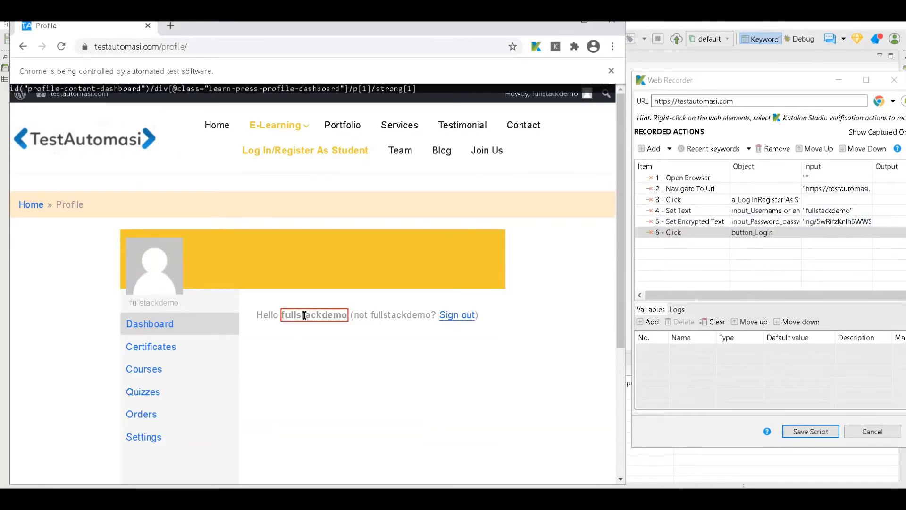
pyautogui.click(310, 315)
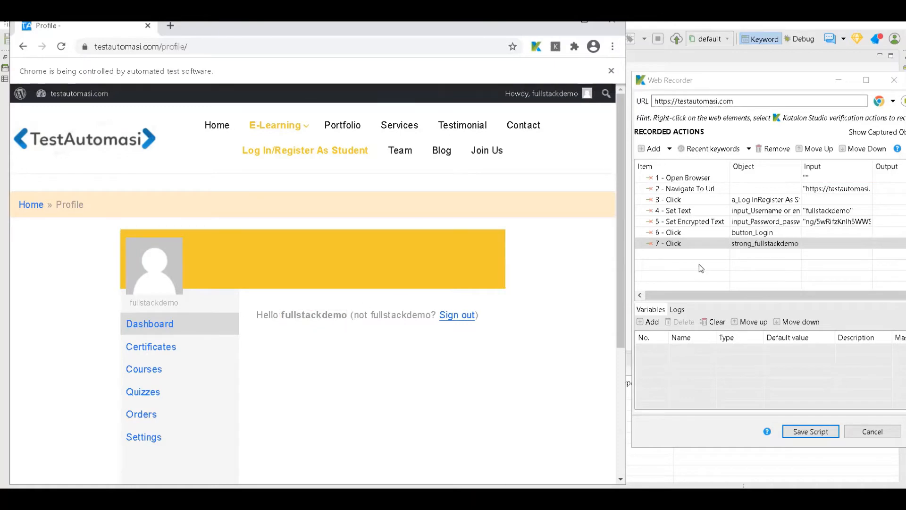
pyautogui.moveTo(809, 423)
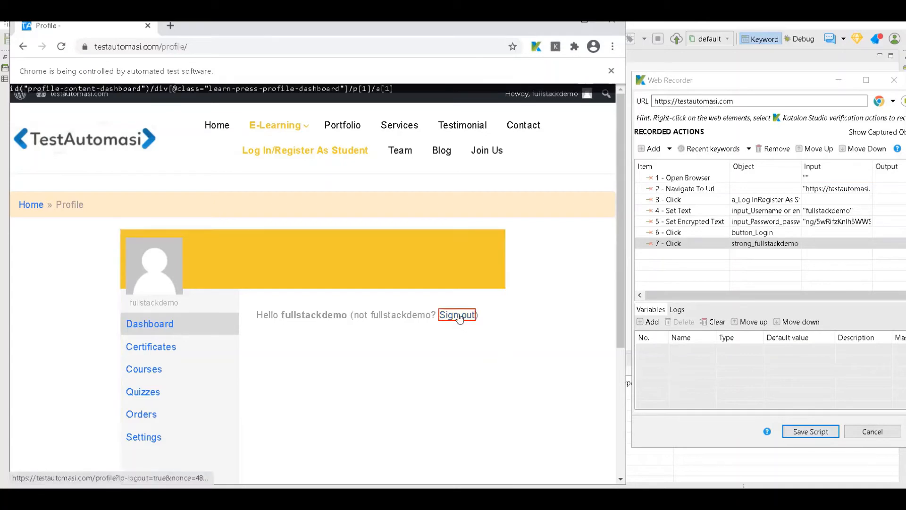
pyautogui.click(456, 314)
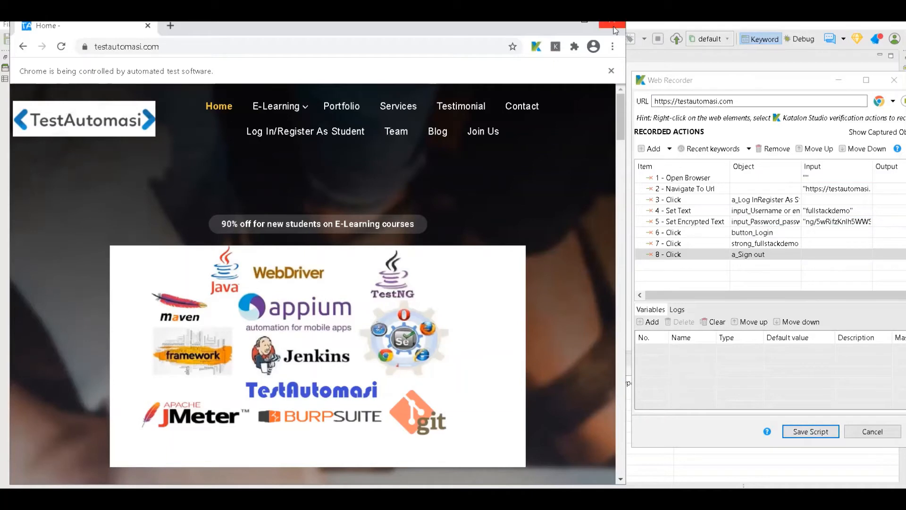
pyautogui.click(612, 22)
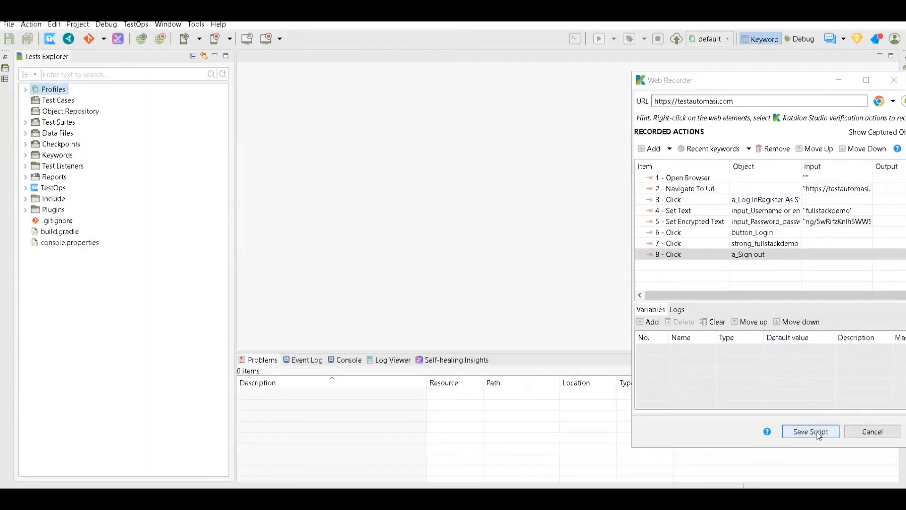
# Step: Save the recorded script, adding its captured elements to the Object Repository folder
pyautogui.click(810, 431)
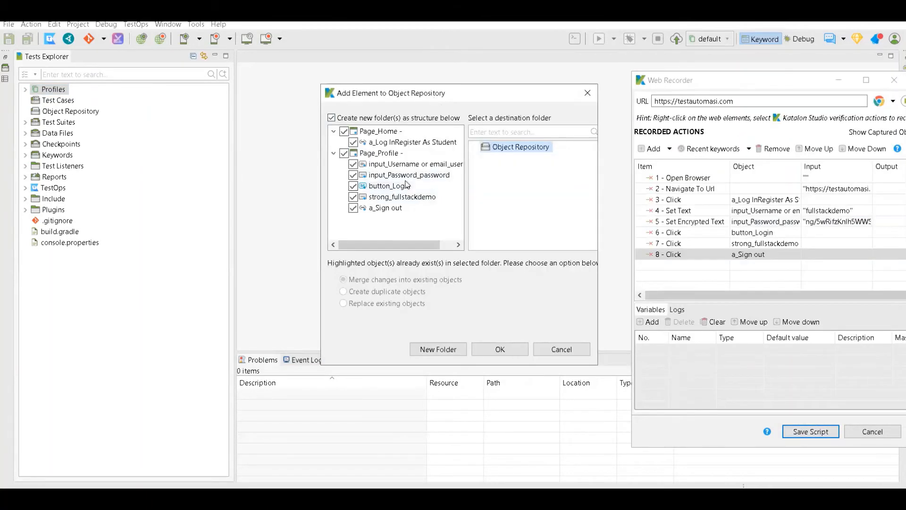
pyautogui.click(518, 146)
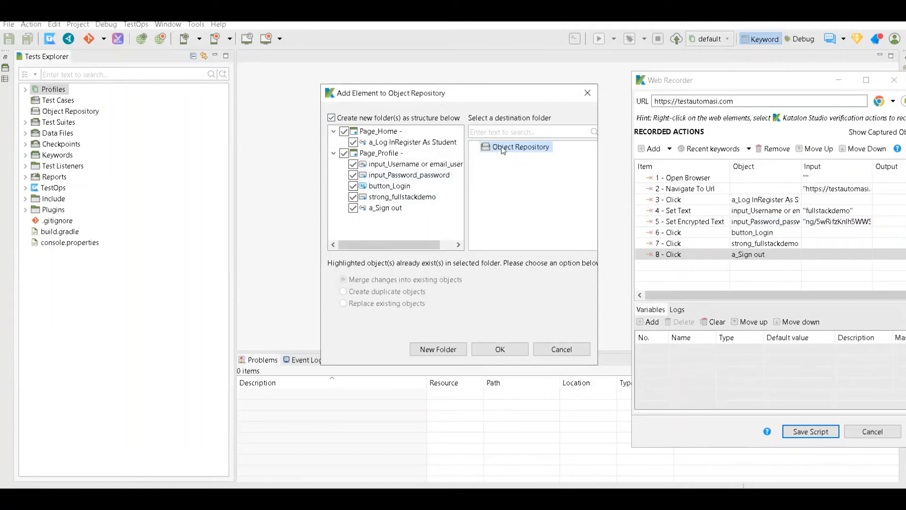
pyautogui.moveTo(508, 158)
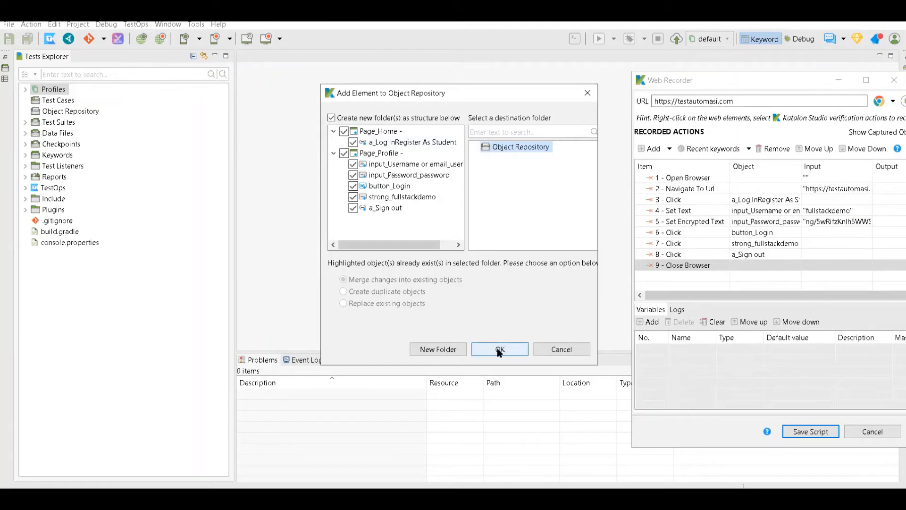
pyautogui.click(499, 349)
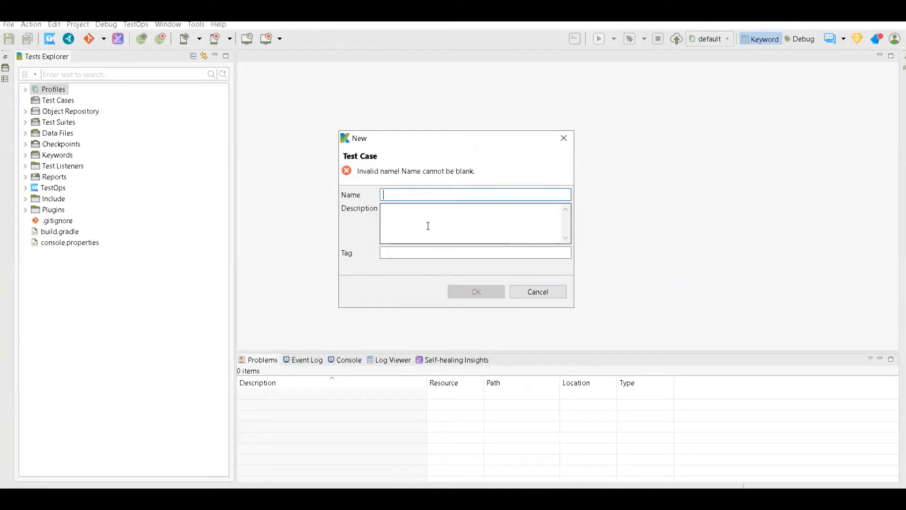
# Step: Name the new test case VerifyLoginTest and create it under Test Cases
pyautogui.write('VerifyLogin')
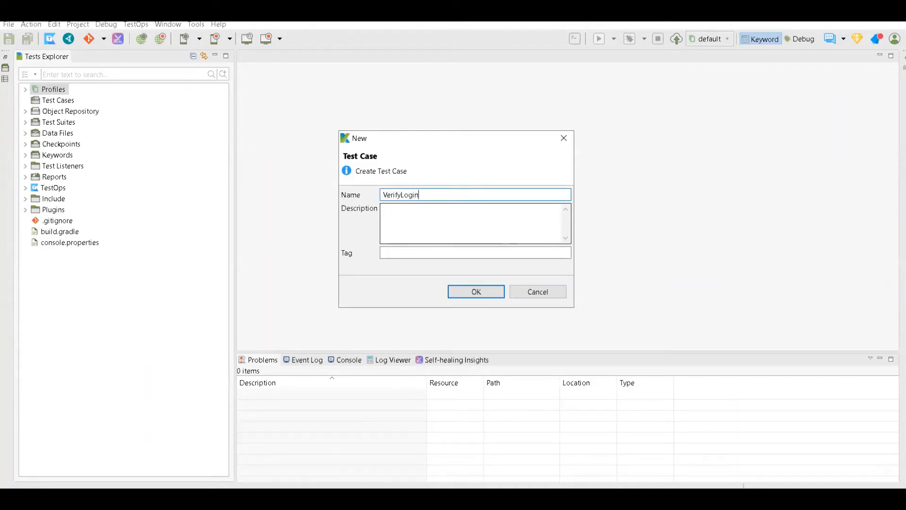
pyautogui.write('Test')
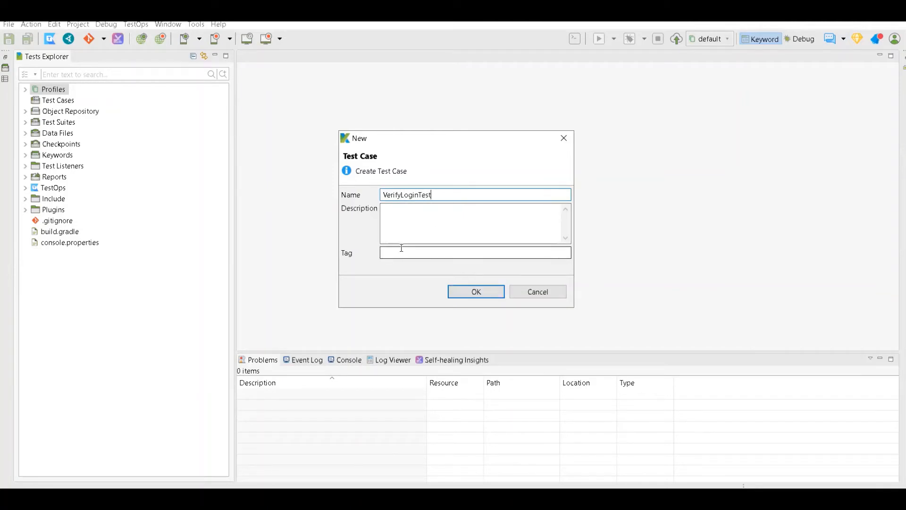
pyautogui.click(475, 291)
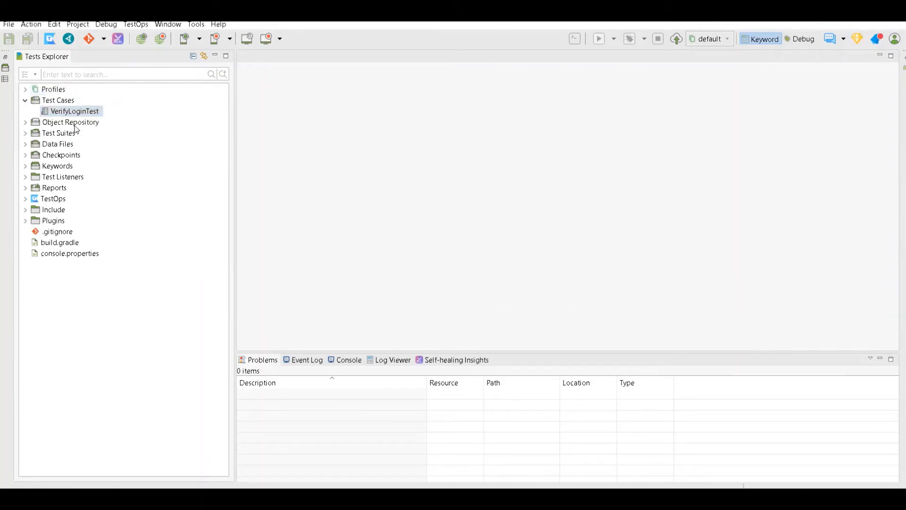
# Step: Open VerifyLoginTest and expand Object Repository to show the Page_Home and Page_Profile objects
pyautogui.doubleClick(75, 112)
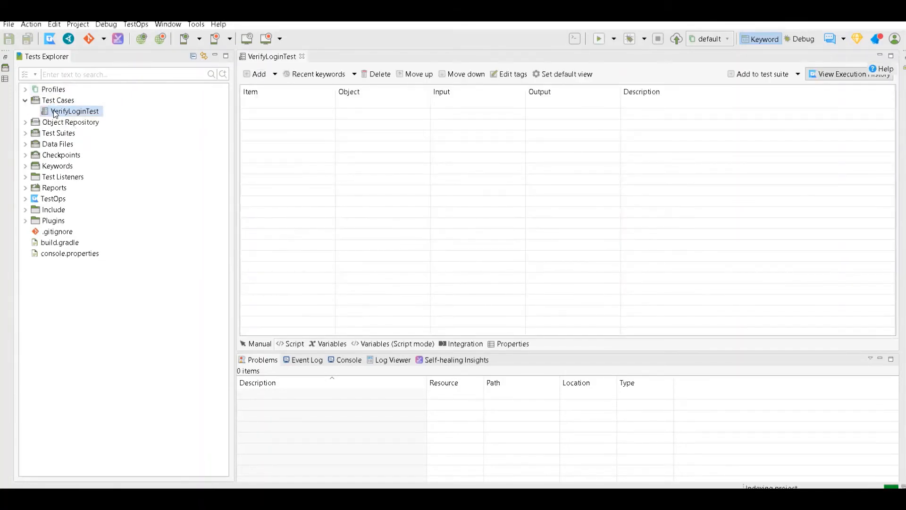
pyautogui.doubleClick(76, 112)
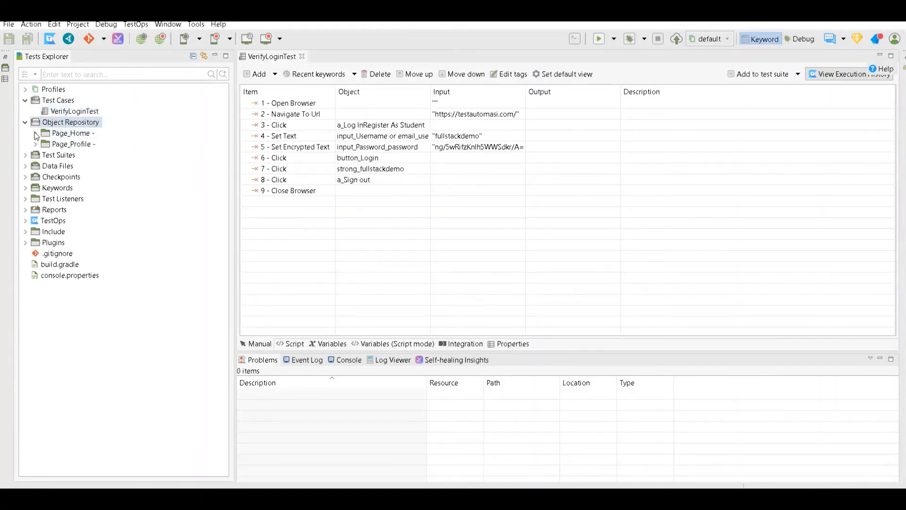
pyautogui.click(35, 133)
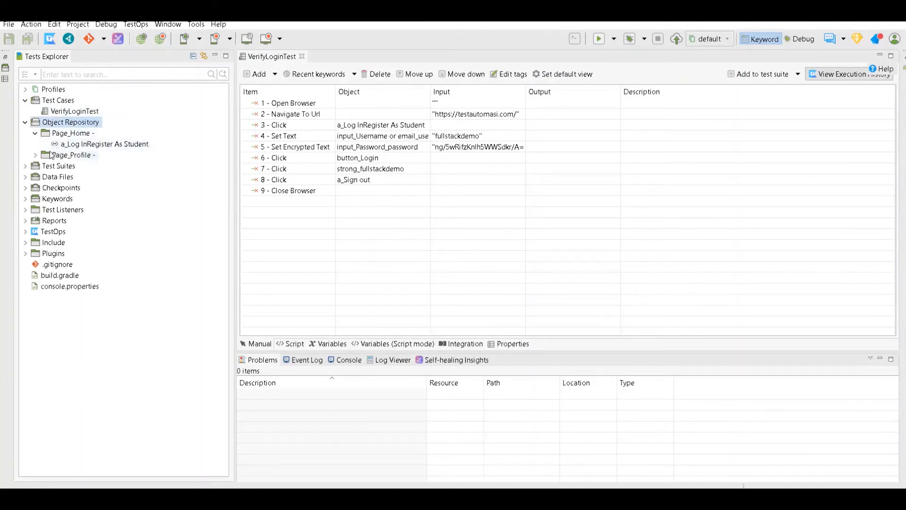
pyautogui.click(46, 154)
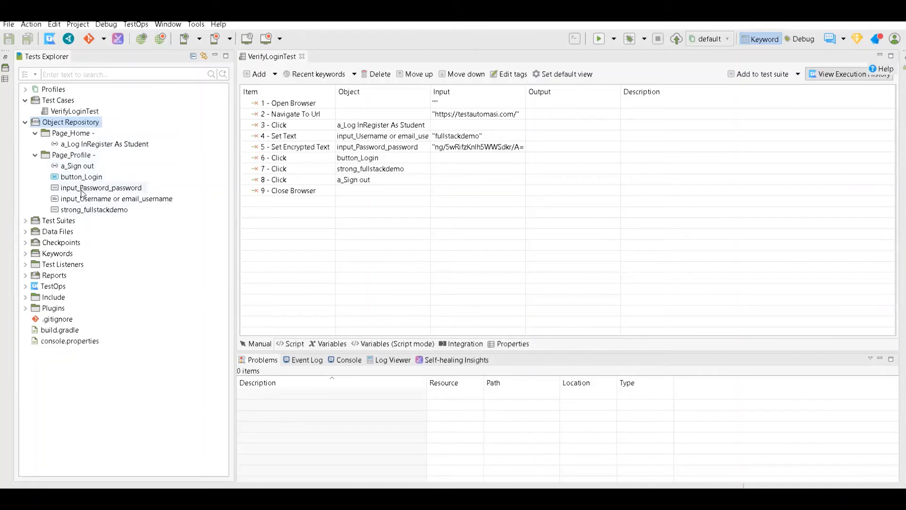
pyautogui.moveTo(79, 178)
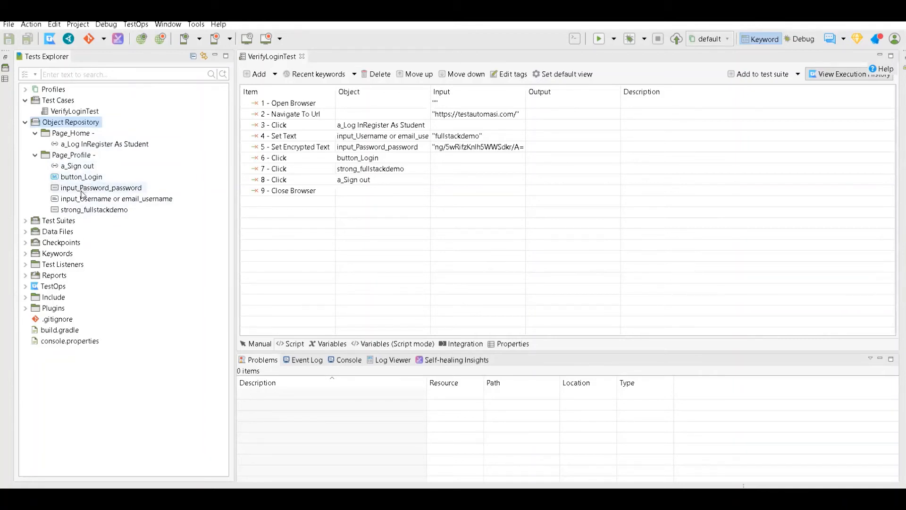
pyautogui.moveTo(83, 212)
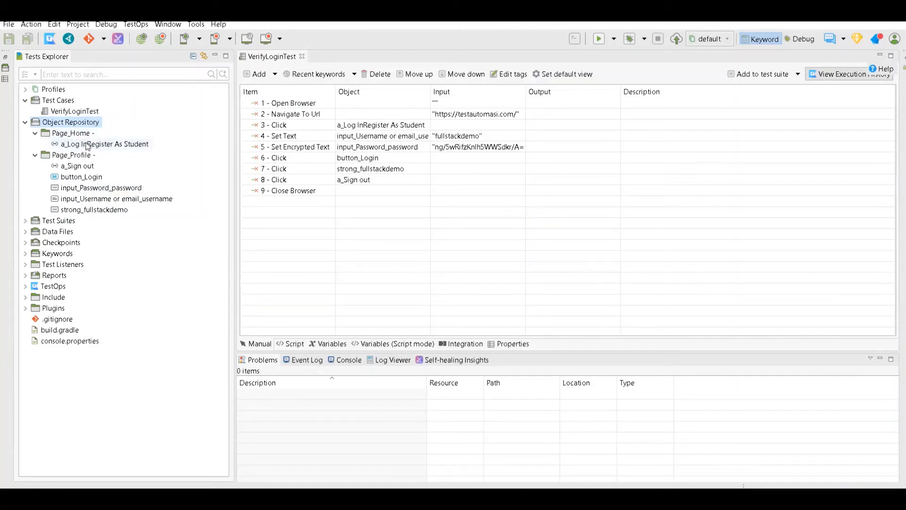
# Step: Open the a_Log InRegister As Student object and review its selected XPath and the link-text alternative
pyautogui.doubleClick(104, 143)
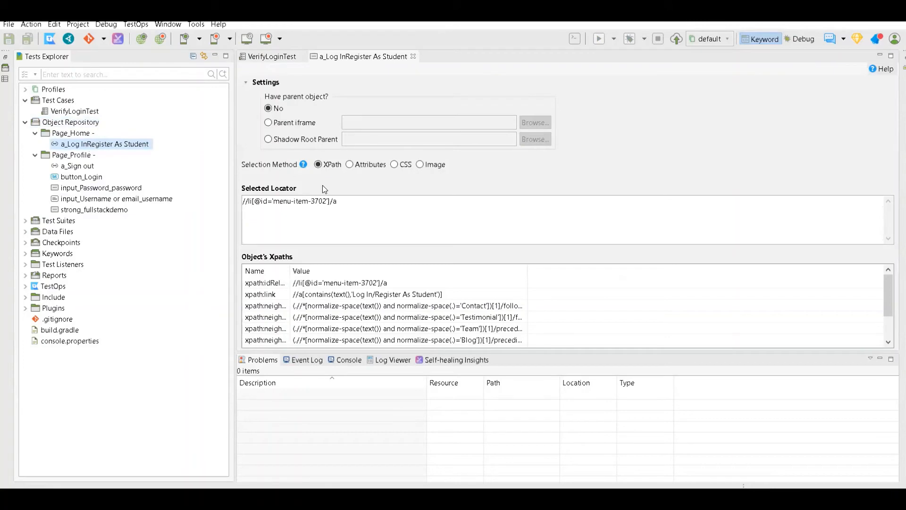
pyautogui.doubleClick(303, 200)
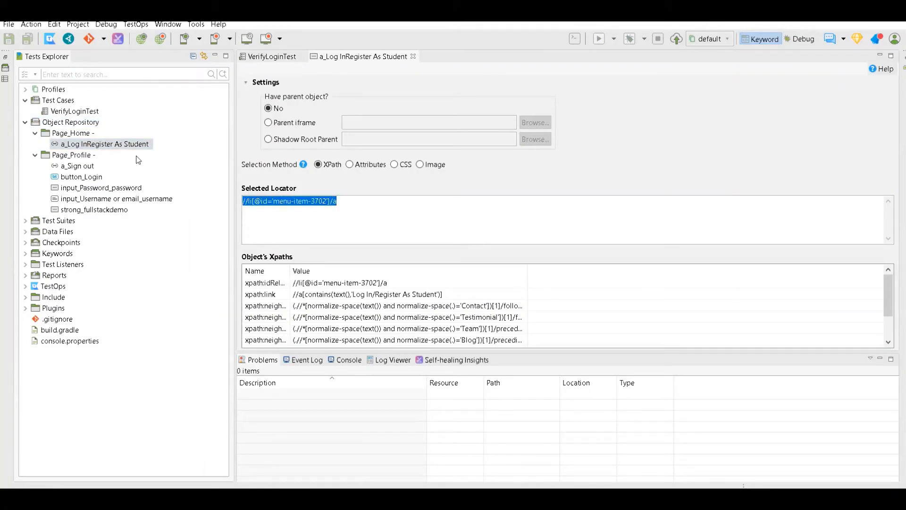
pyautogui.click(266, 283)
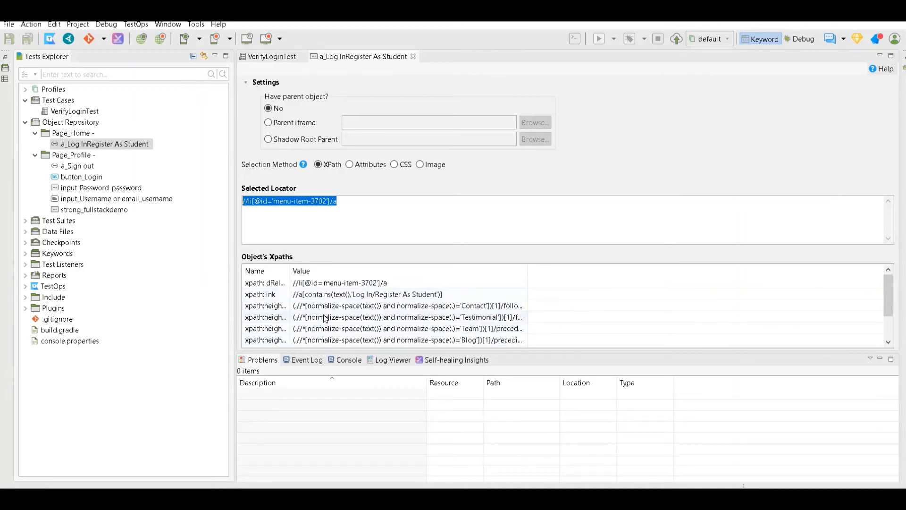
pyautogui.click(366, 294)
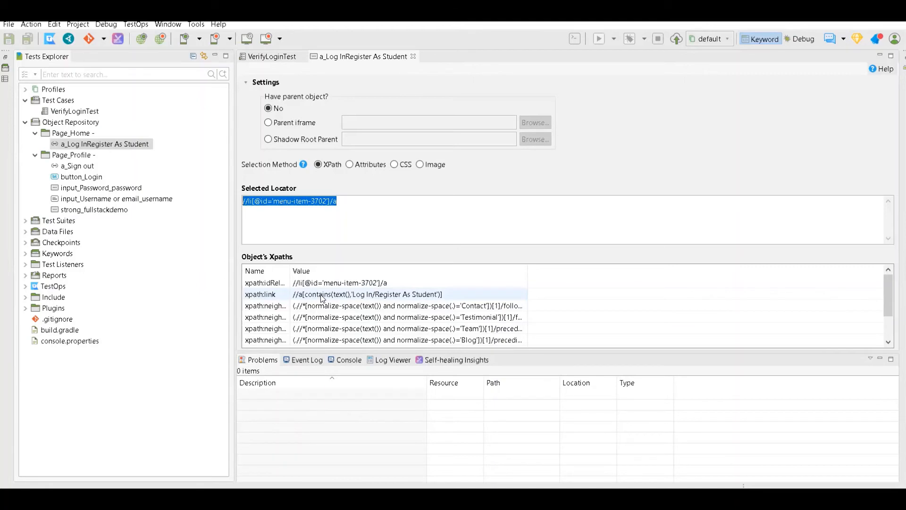
pyautogui.click(352, 219)
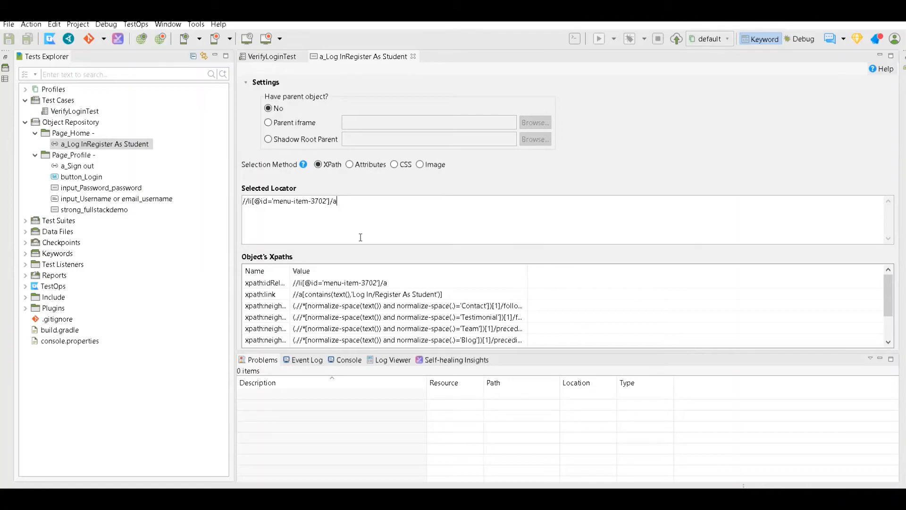
pyautogui.moveTo(138, 204)
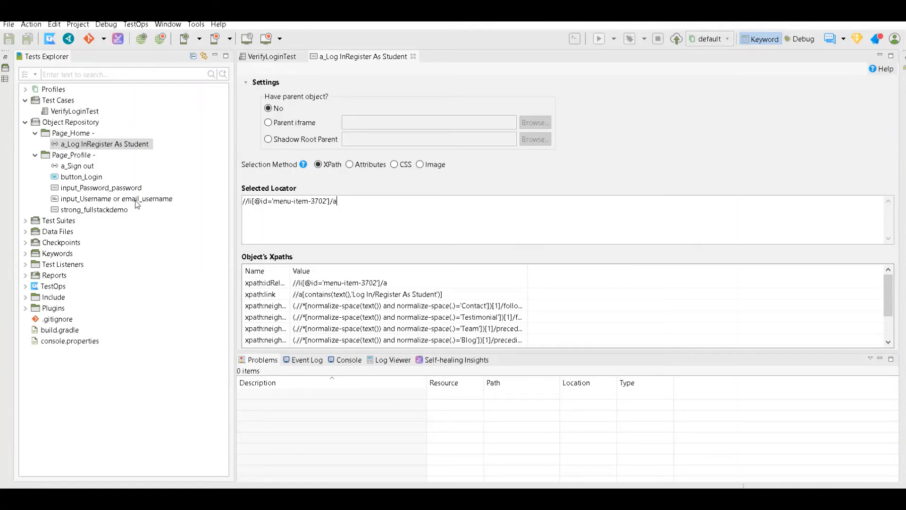
pyautogui.click(73, 112)
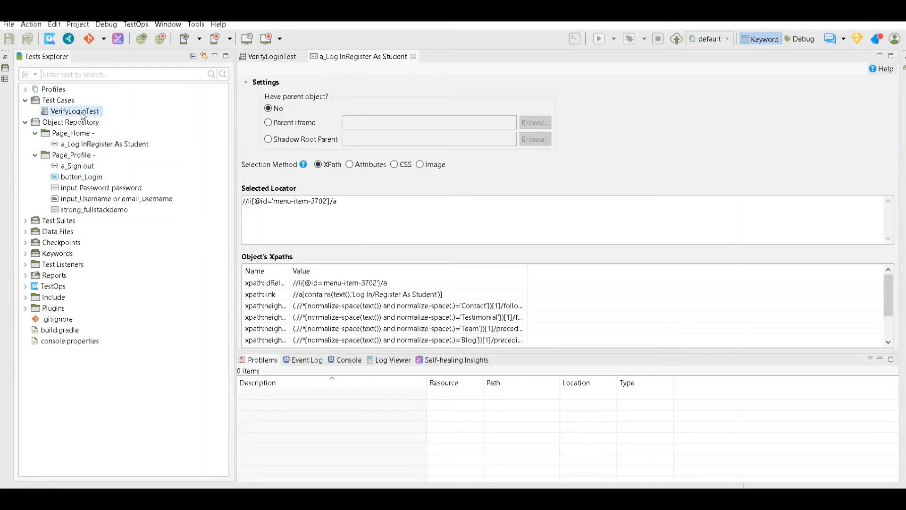
# Step: Bring VerifyLoginTest back into focus and view its steps as Groovy script code
pyautogui.click(271, 56)
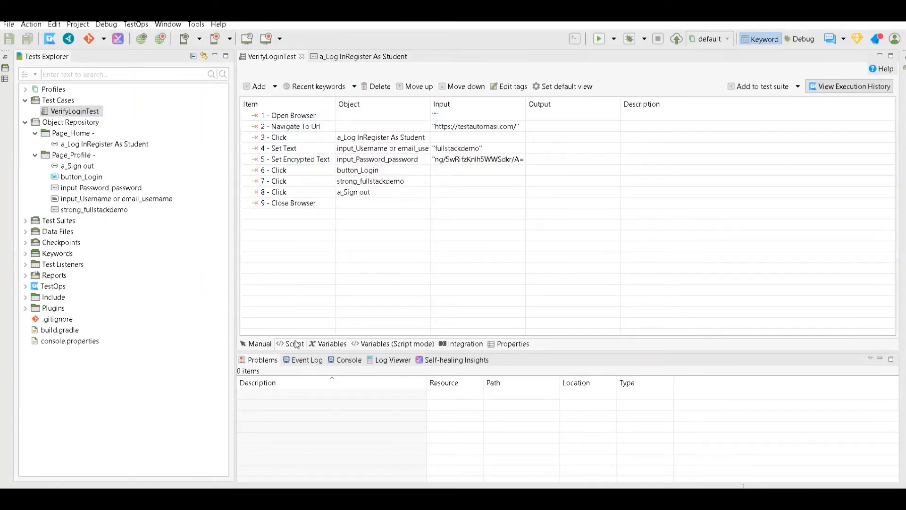
pyautogui.click(294, 344)
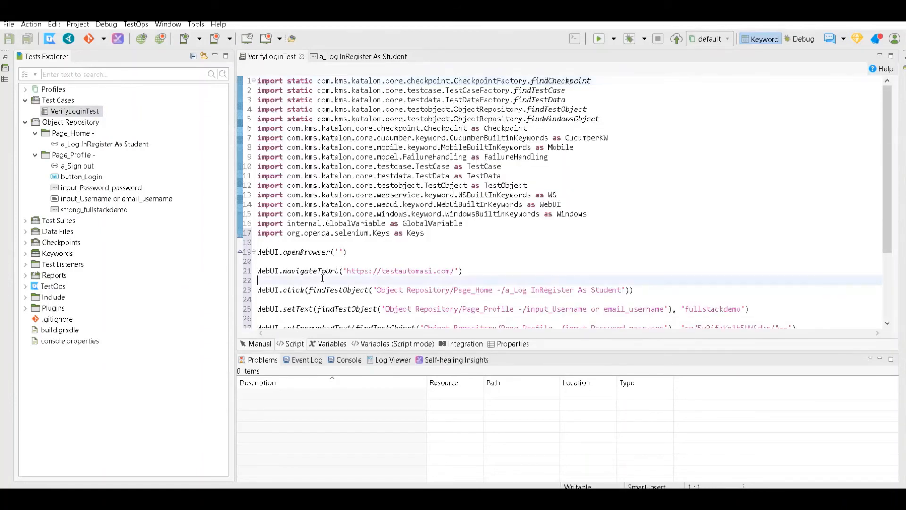
pyautogui.scroll(-3)
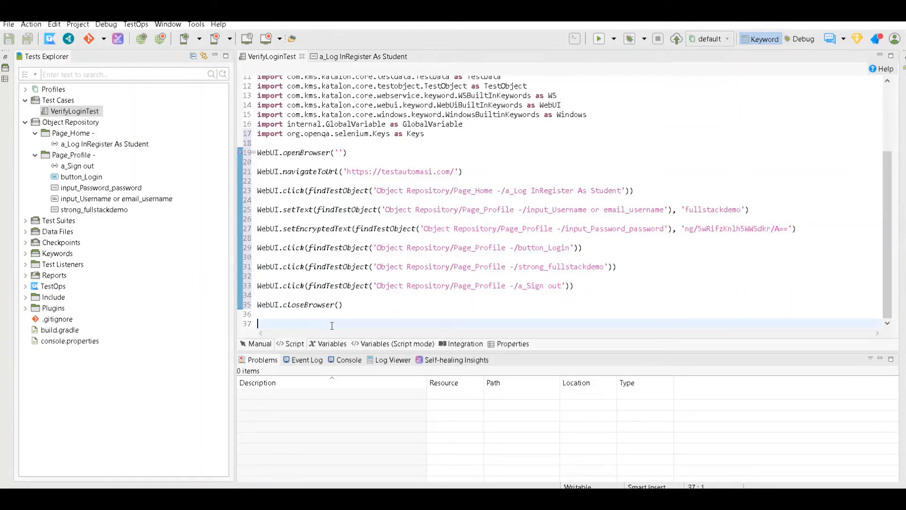
pyautogui.moveTo(367, 308)
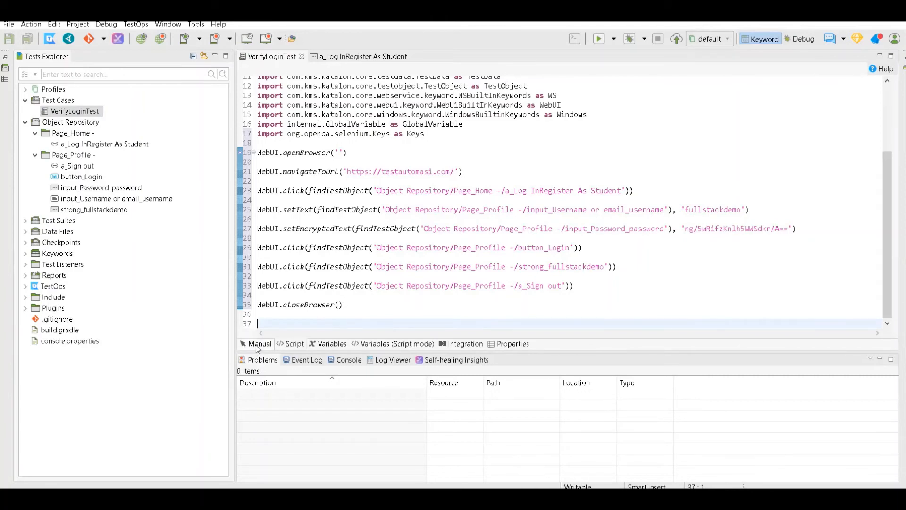
# Step: Return to the Manual step table and select step 7, the click on strong_fullstackdemo
pyautogui.click(260, 344)
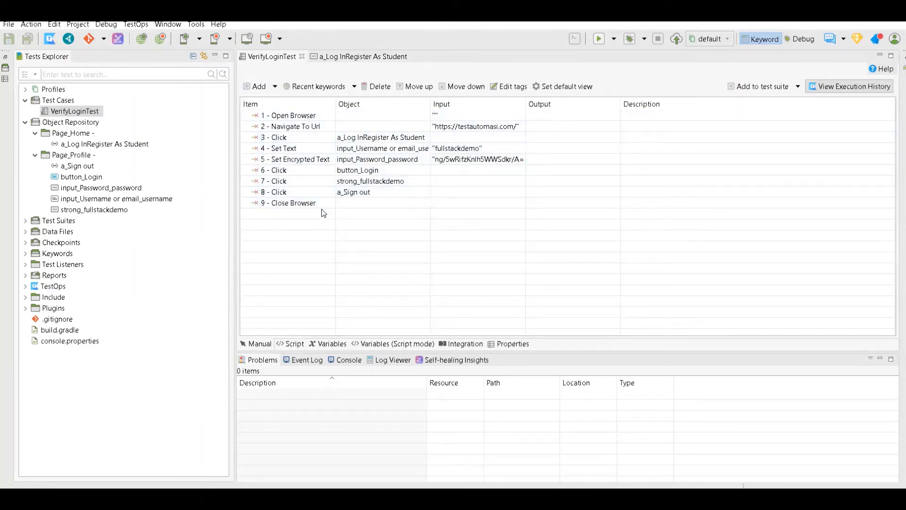
pyautogui.click(275, 182)
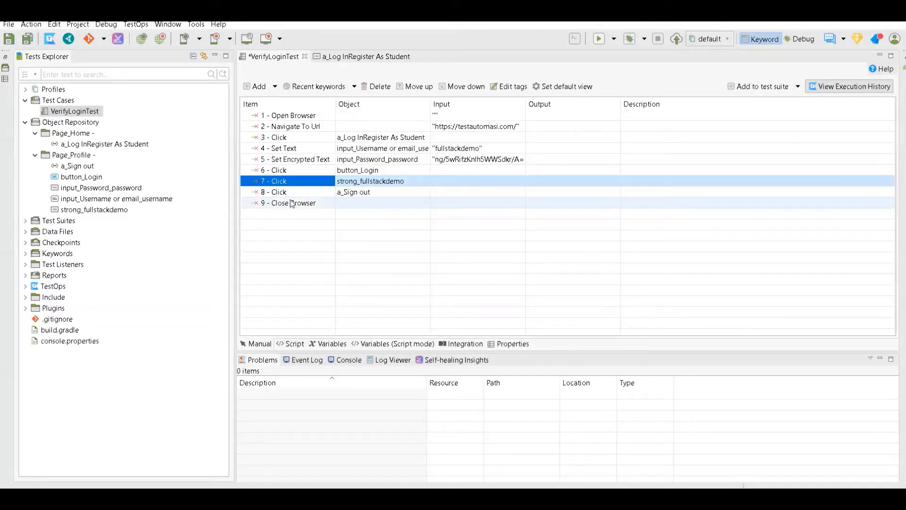
pyautogui.moveTo(370, 182)
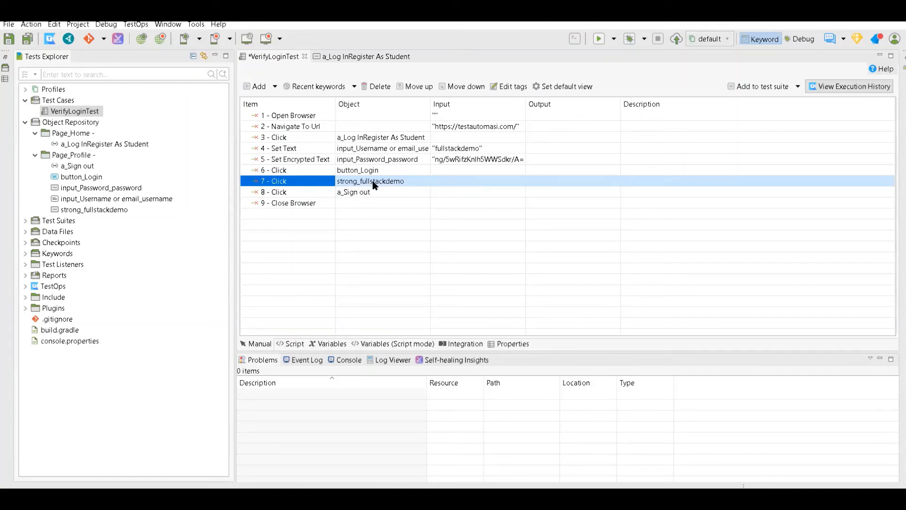
pyautogui.moveTo(371, 181)
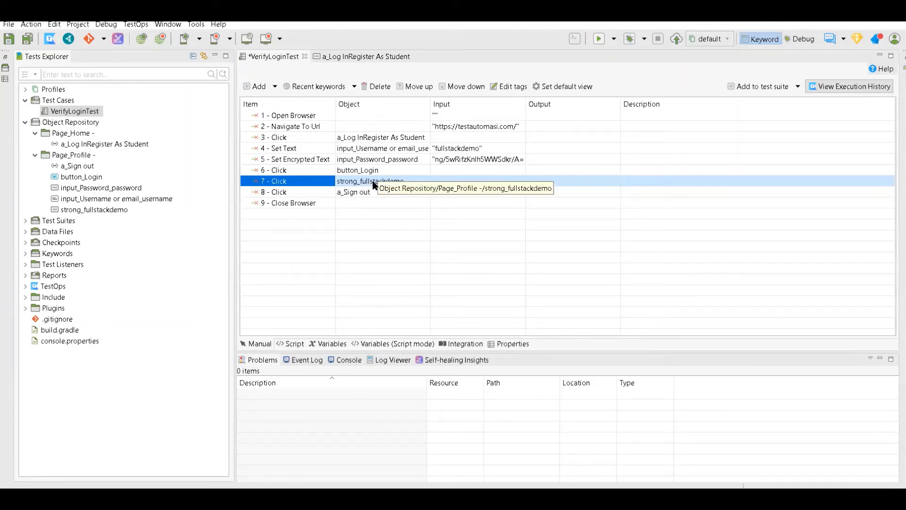
pyautogui.moveTo(365, 187)
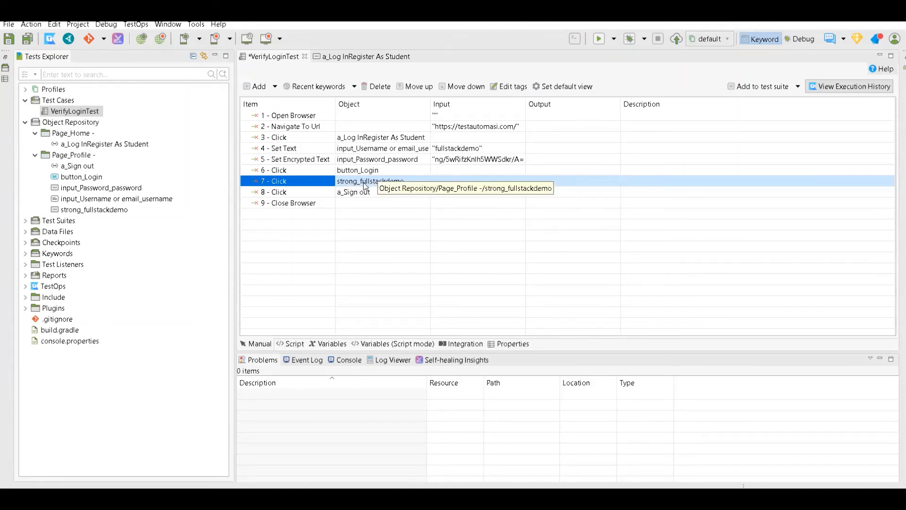
pyautogui.moveTo(326, 184)
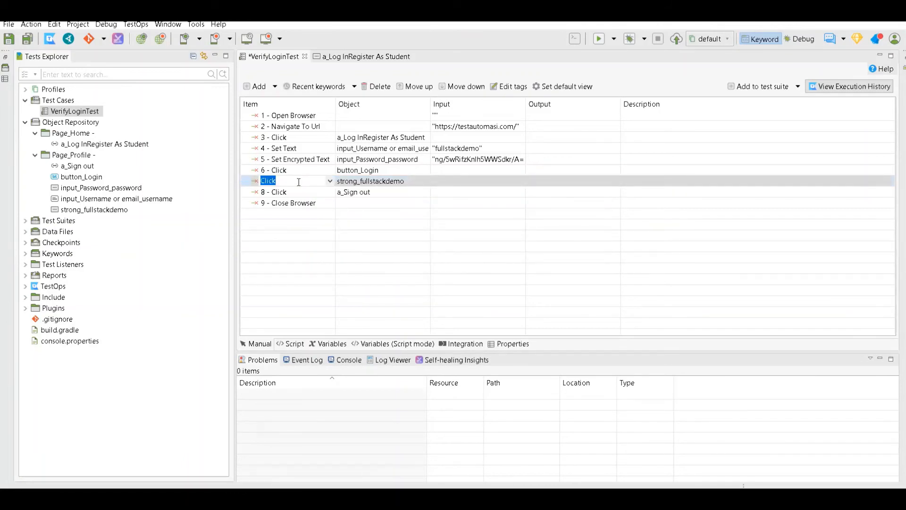
# Step: Replace step 7's Click keyword with Verify Element Present on strong_fullstackdemo
pyautogui.write('ve')
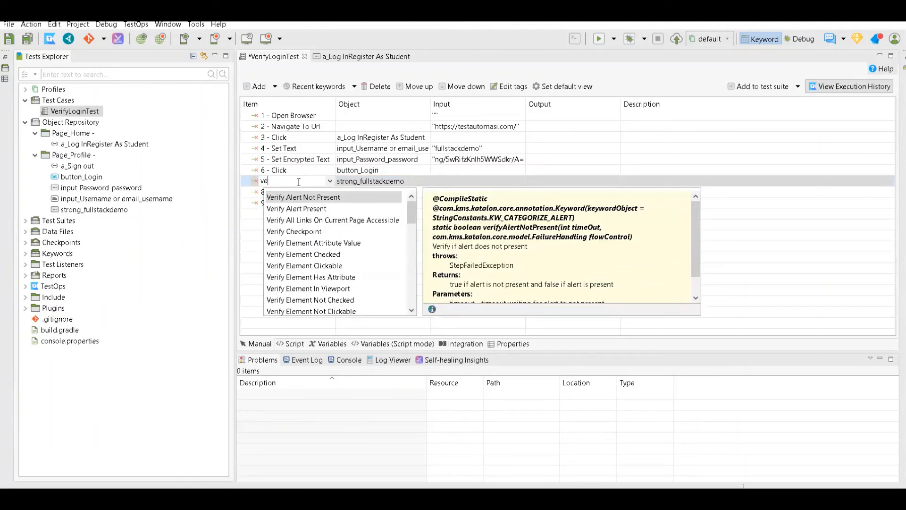
pyautogui.write('rify')
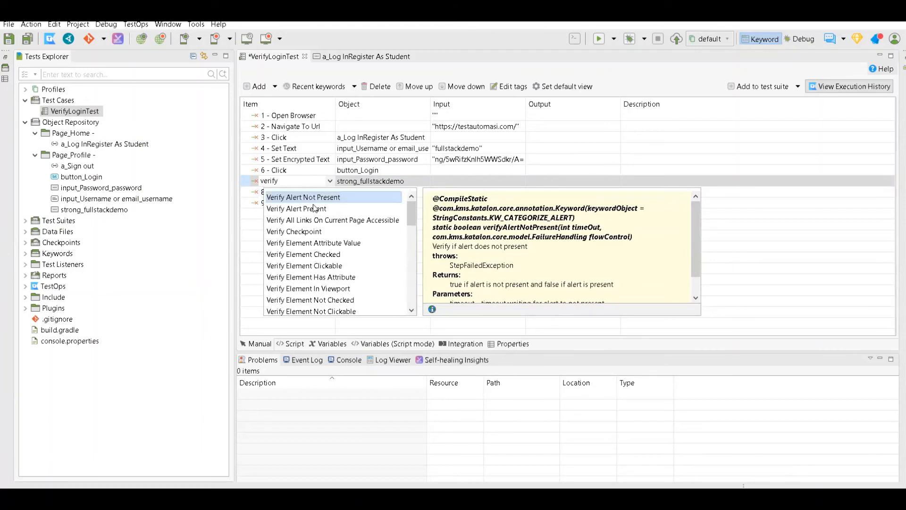
pyautogui.moveTo(380, 231)
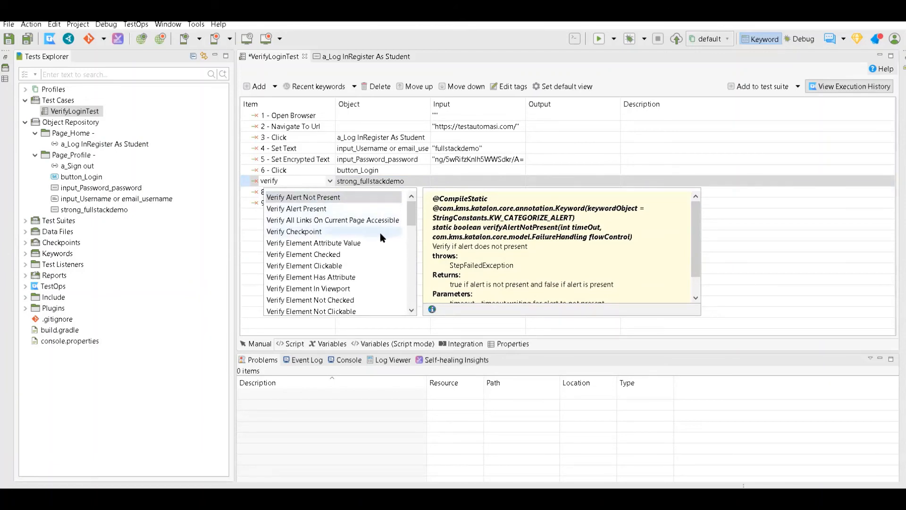
pyautogui.write('element i')
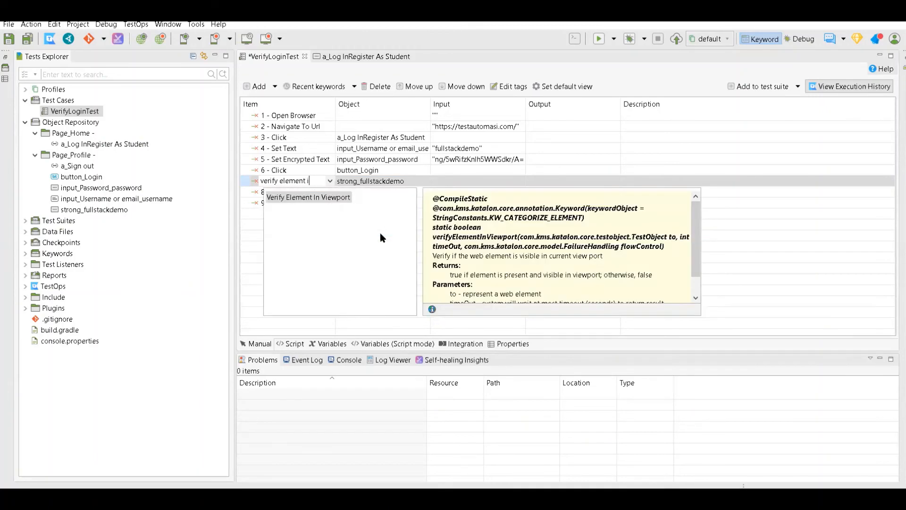
pyautogui.write('p')
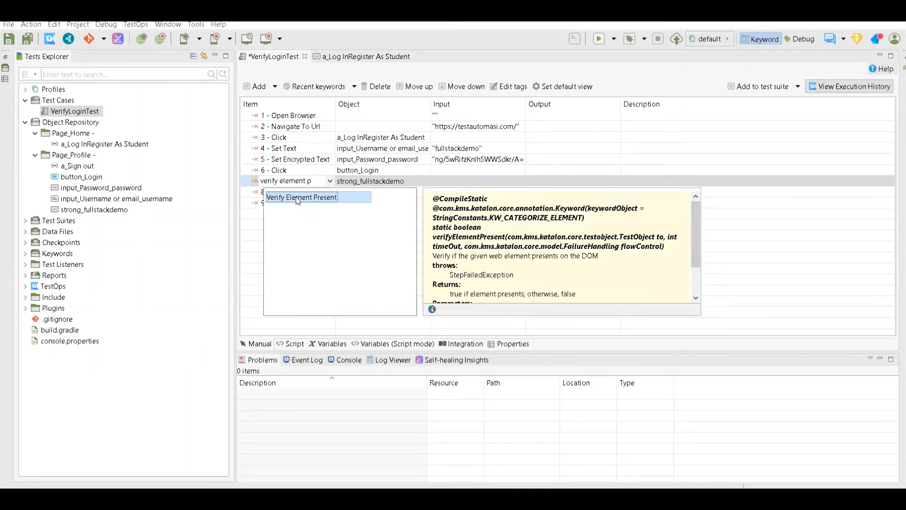
pyautogui.click(302, 198)
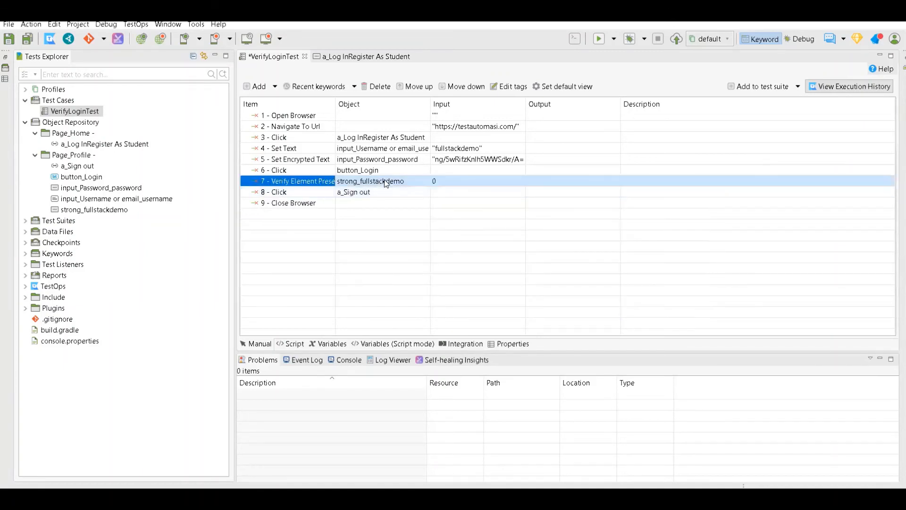
pyautogui.doubleClick(371, 181)
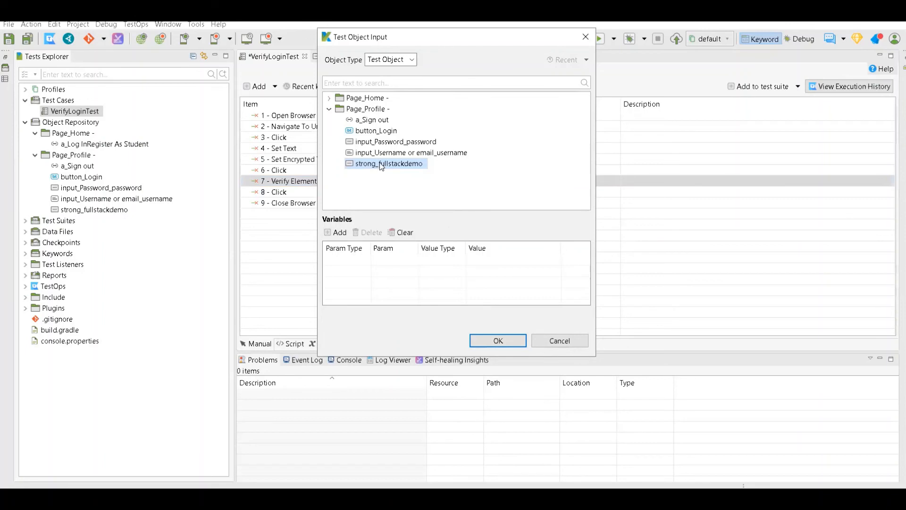
pyautogui.click(498, 341)
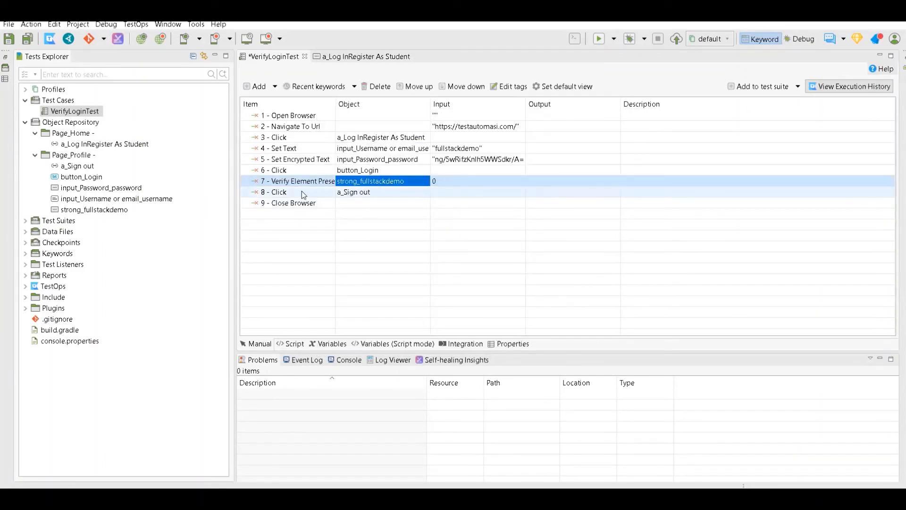
pyautogui.moveTo(294, 125)
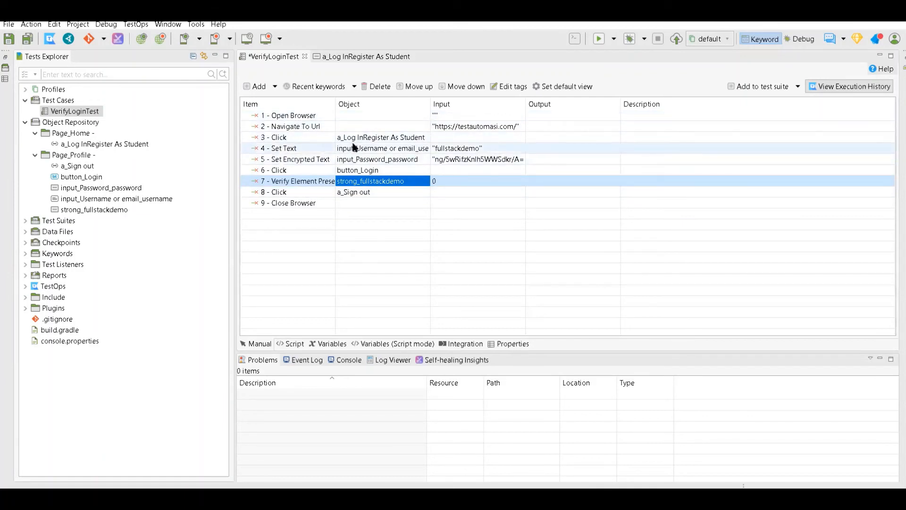
pyautogui.moveTo(301, 166)
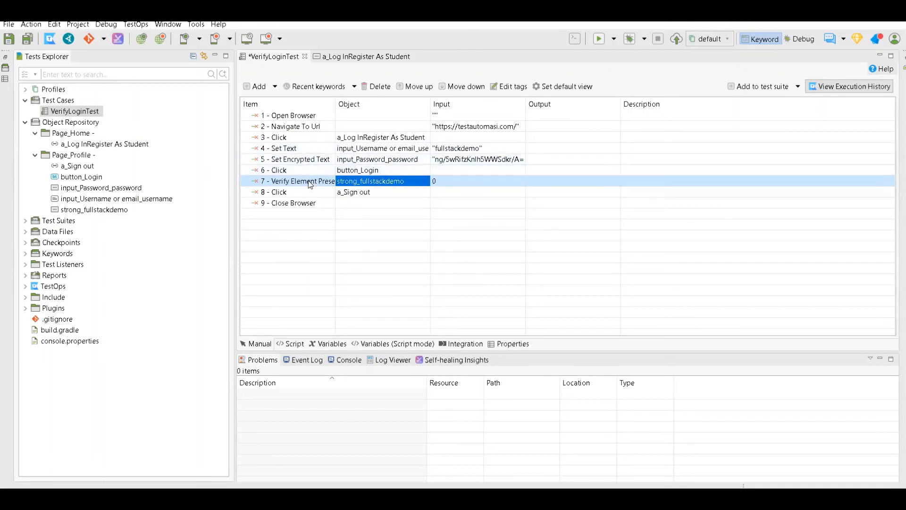
pyautogui.moveTo(360, 189)
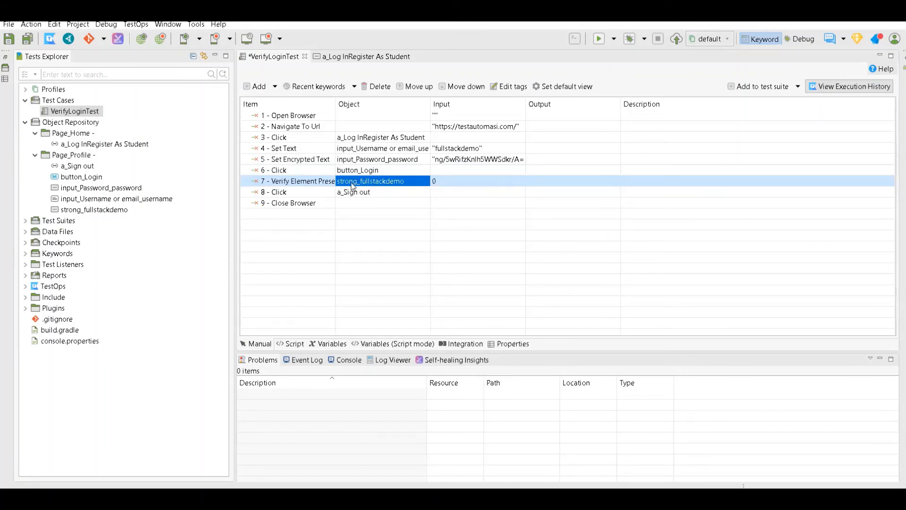
pyautogui.moveTo(411, 179)
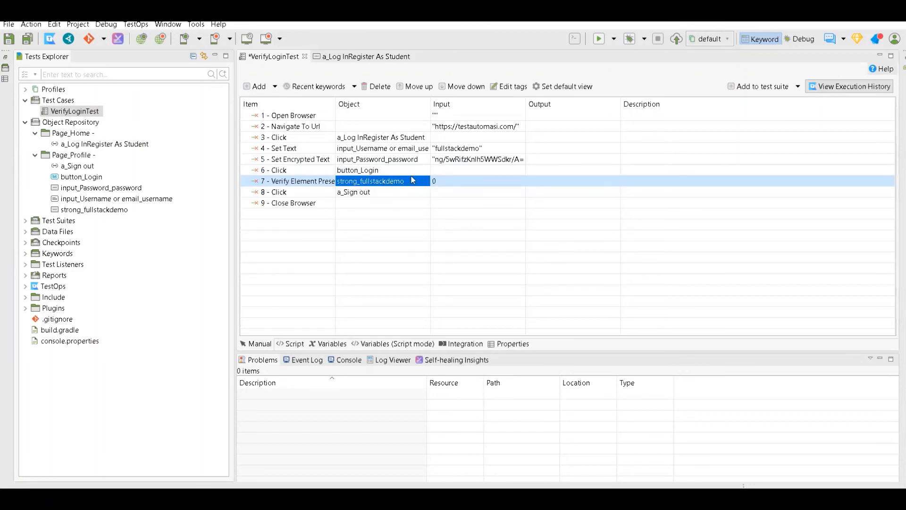
pyautogui.moveTo(370, 181)
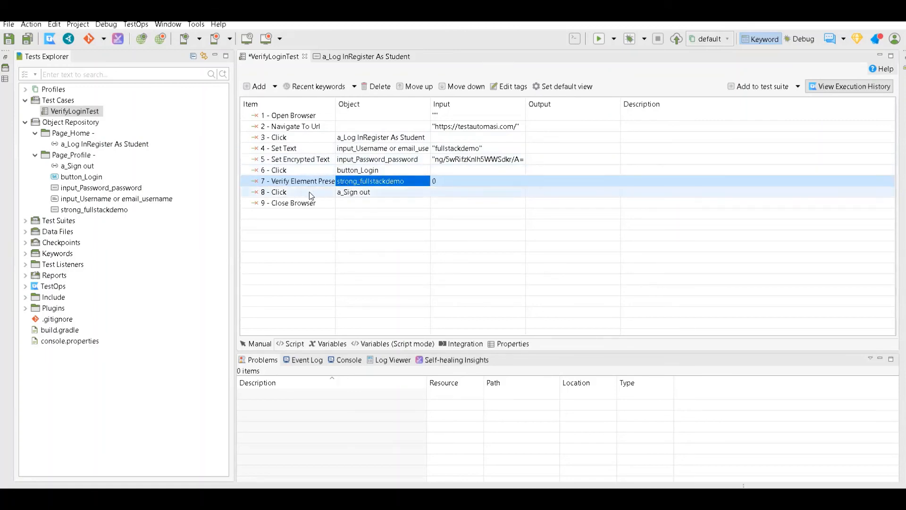
pyautogui.moveTo(301, 208)
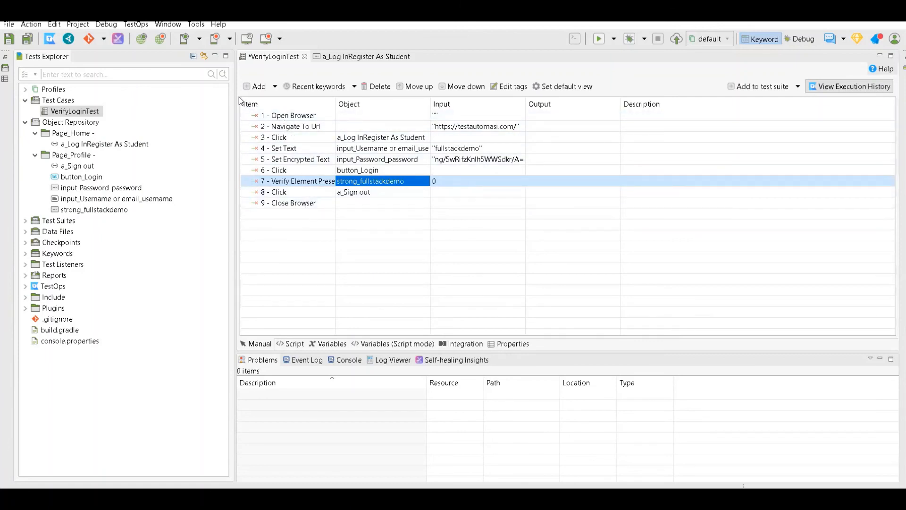
# Step: Select VerifyLoginTest and show the Run dropdown's list of execution browsers
pyautogui.click(75, 112)
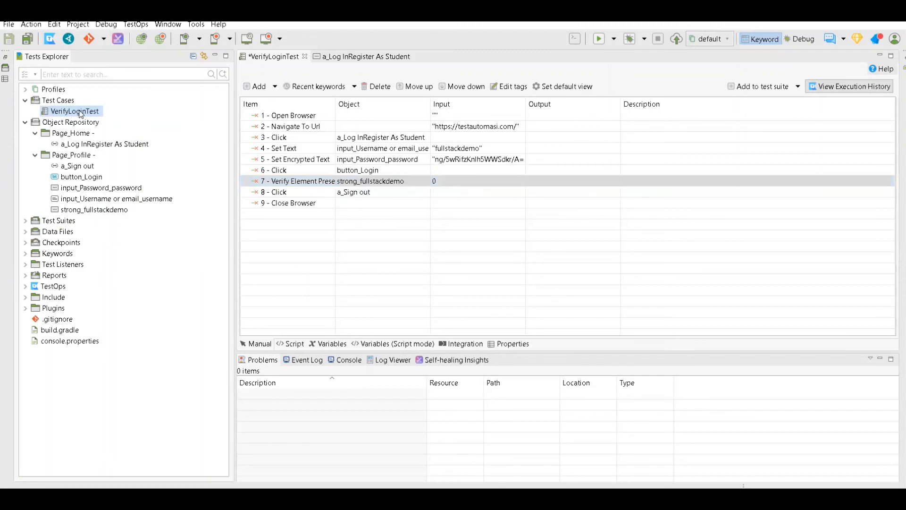
pyautogui.moveTo(599, 39)
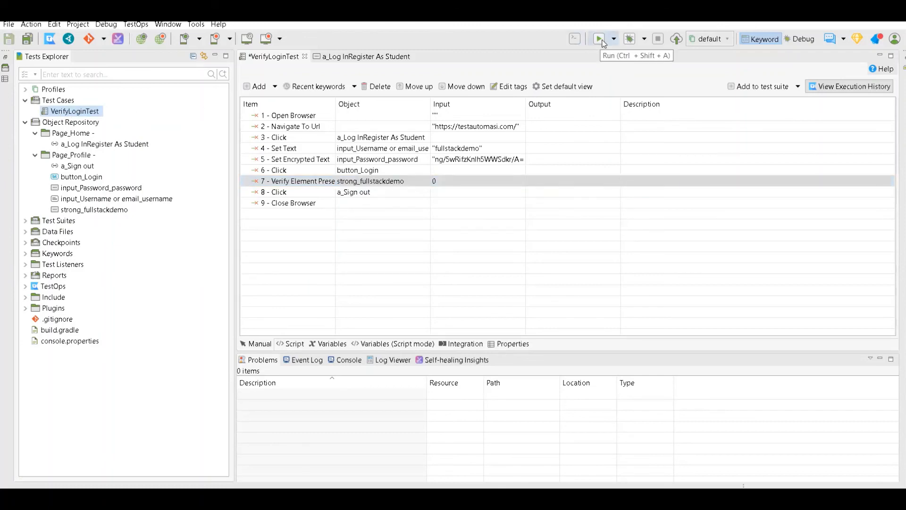
pyautogui.moveTo(617, 44)
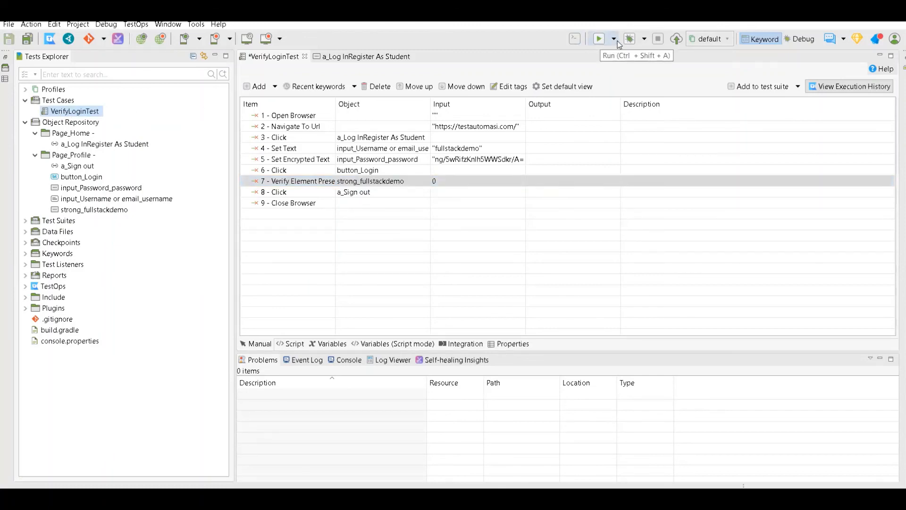
pyautogui.click(614, 39)
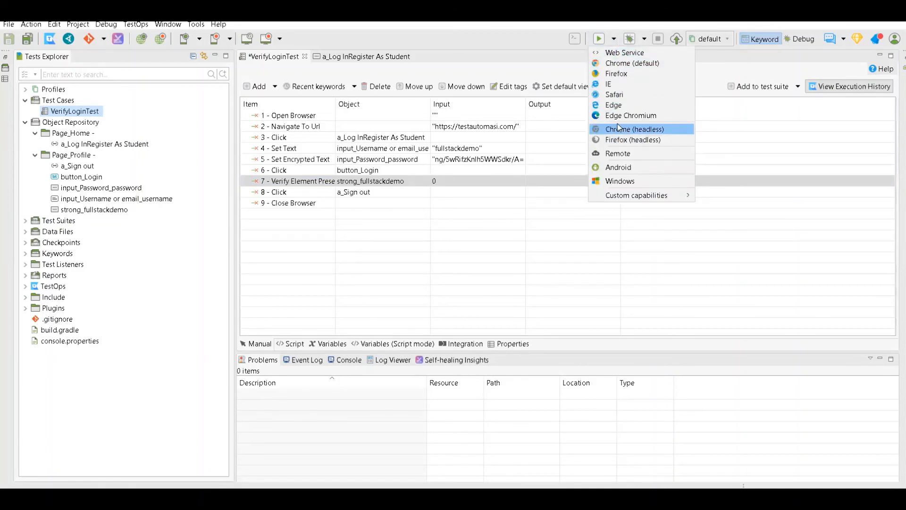
pyautogui.moveTo(616, 73)
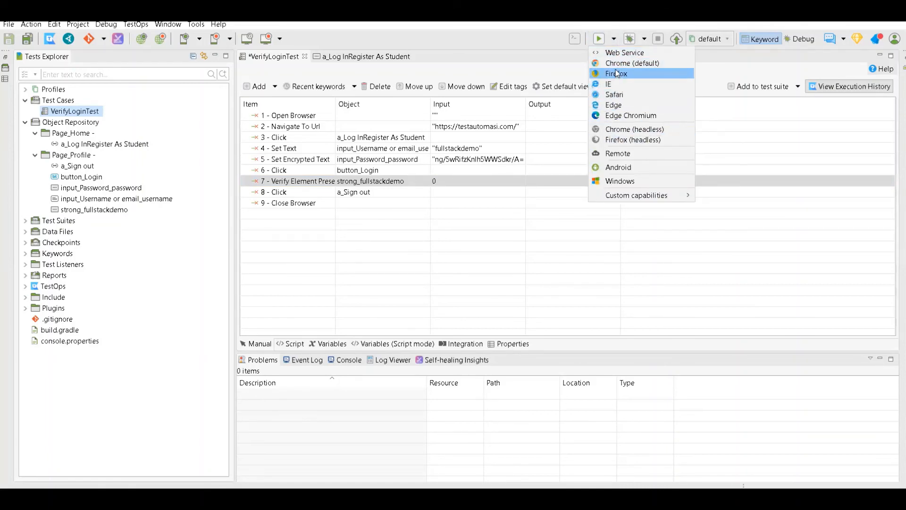
pyautogui.moveTo(610, 84)
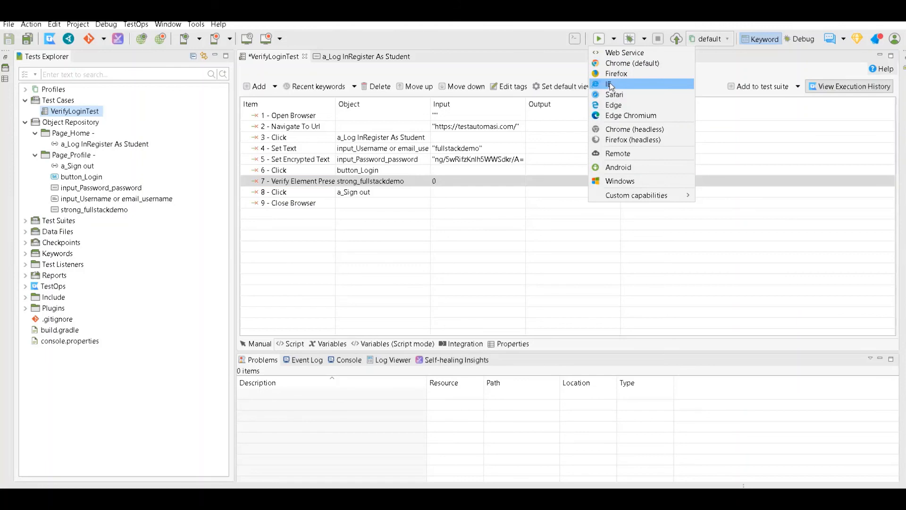
pyautogui.moveTo(616, 74)
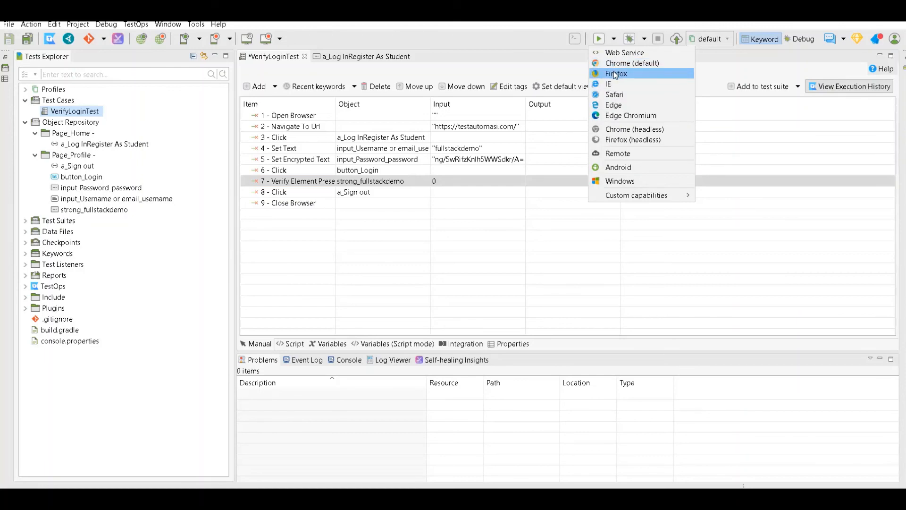
pyautogui.moveTo(614, 94)
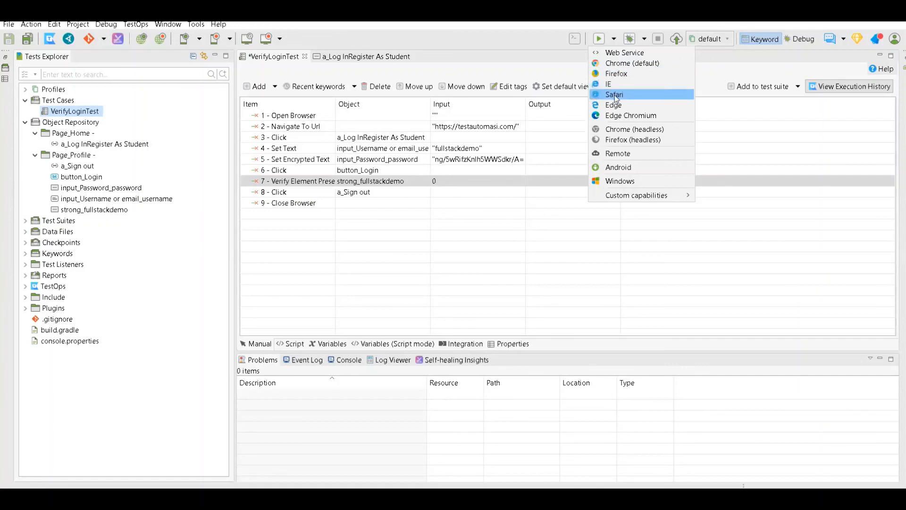
pyautogui.moveTo(633, 64)
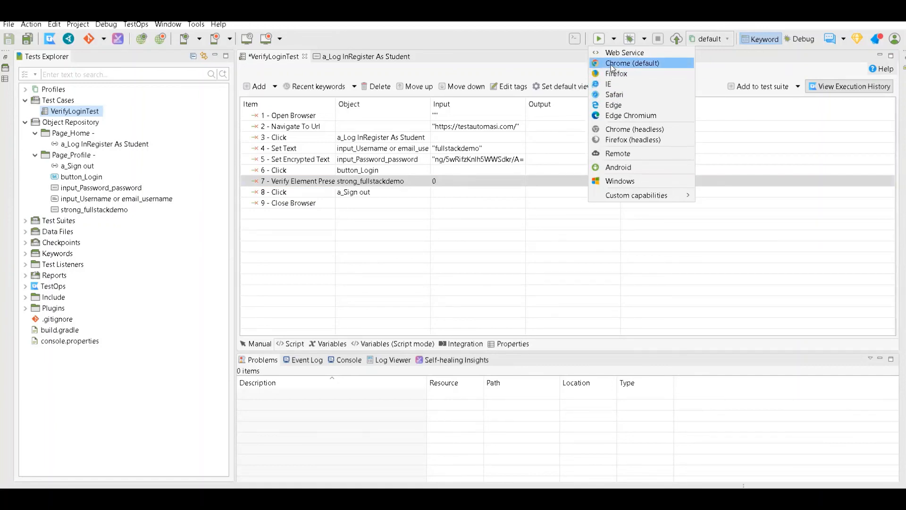
pyautogui.moveTo(601, 41)
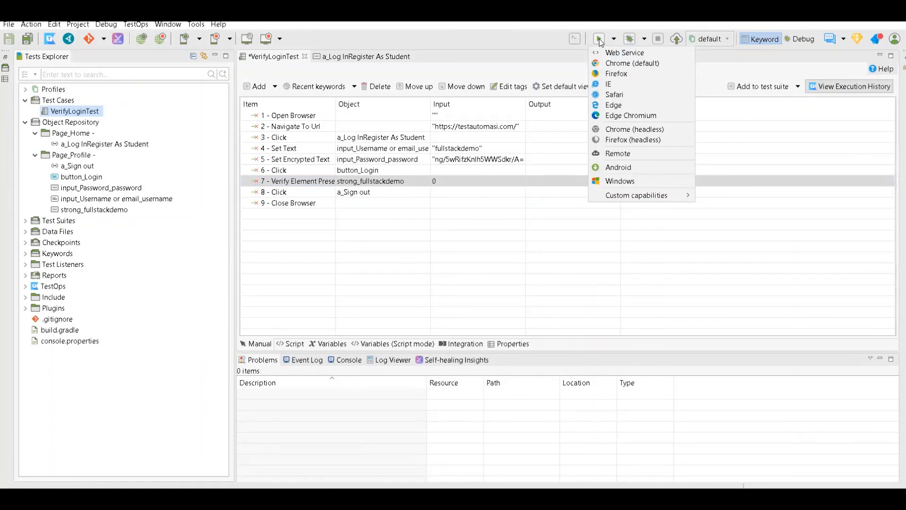
# Step: Run VerifyLoginTest in Chrome (default) and let it log in as fullstackdemo and sign out
pyautogui.click(632, 63)
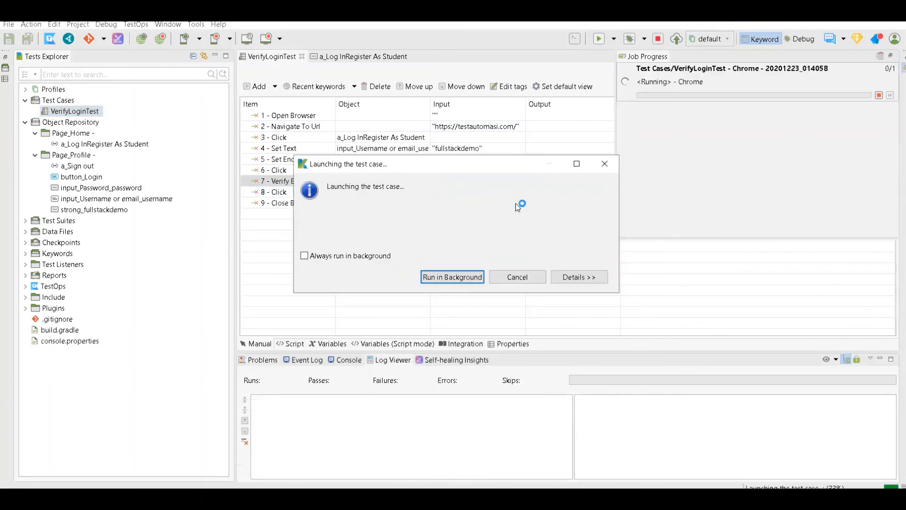
pyautogui.click(452, 277)
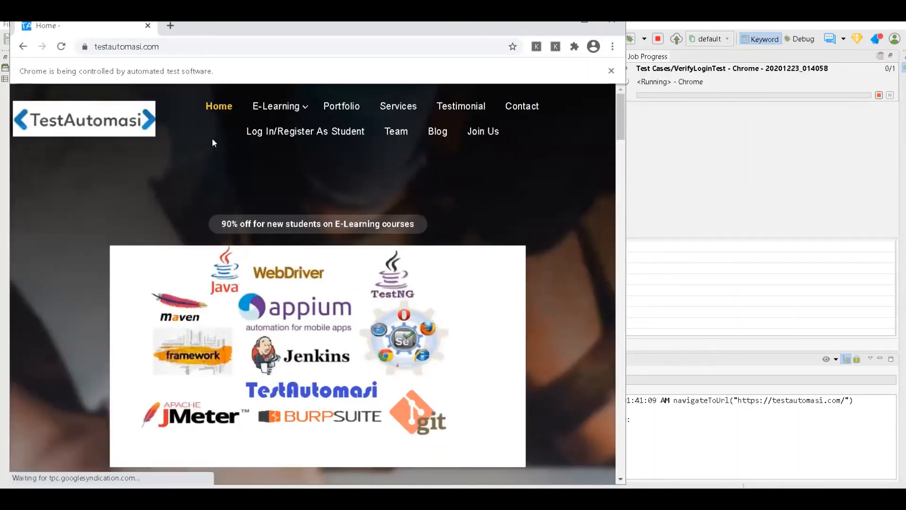
pyautogui.click(305, 131)
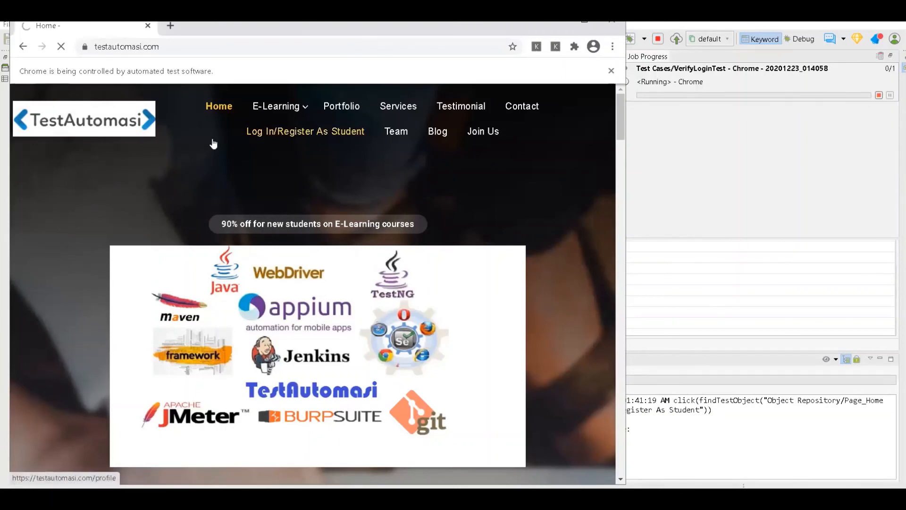
pyautogui.click(305, 131)
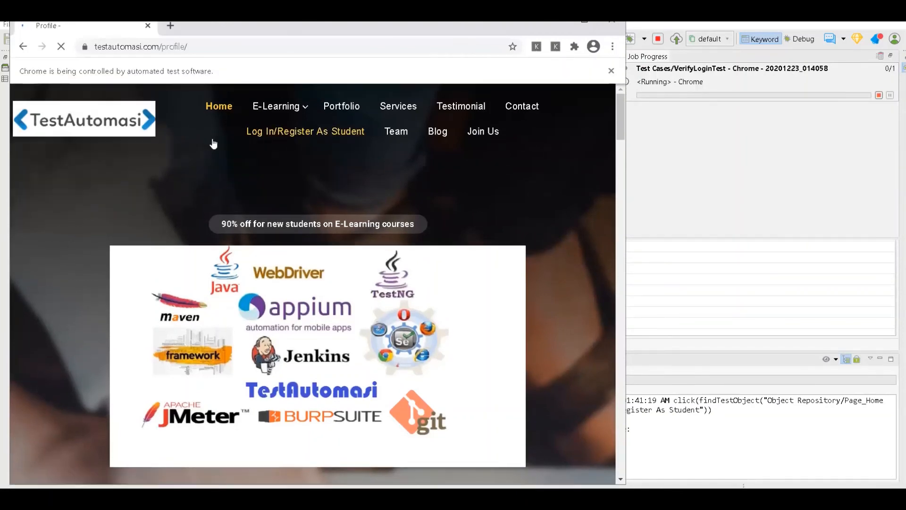
pyautogui.click(305, 131)
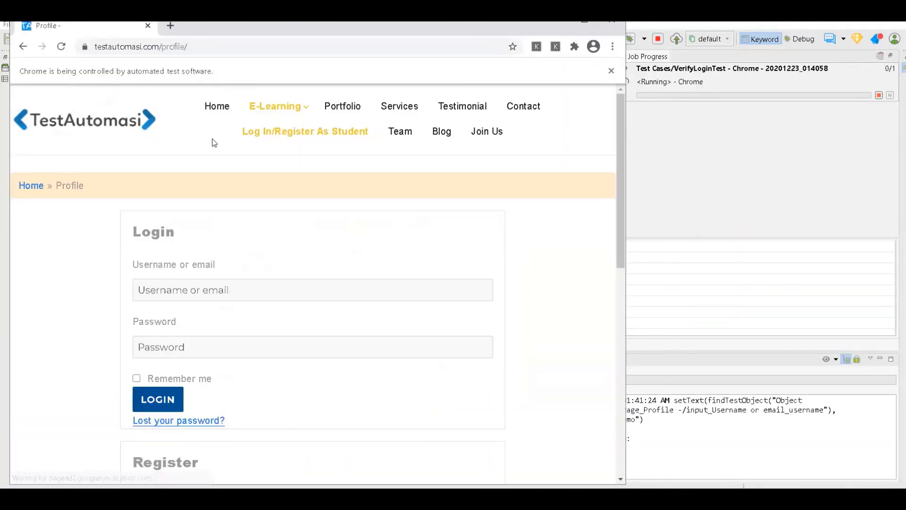
pyautogui.click(158, 399)
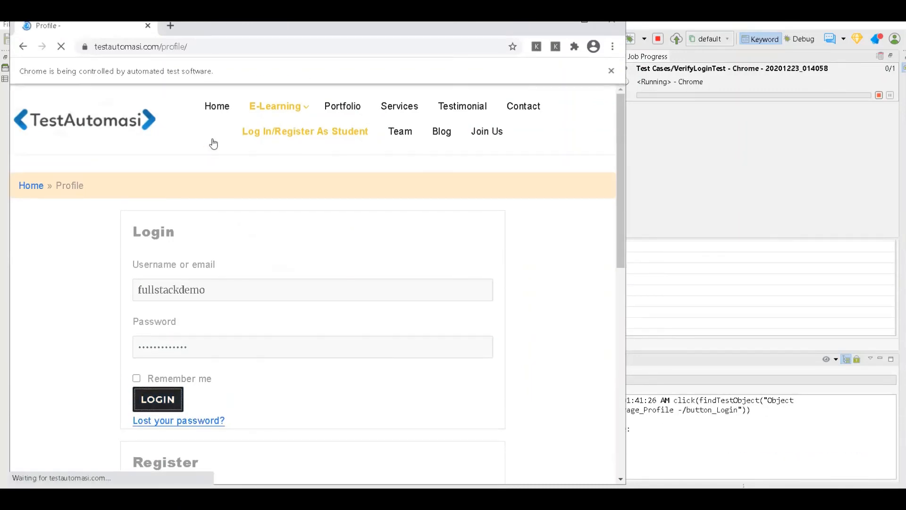
pyautogui.click(158, 398)
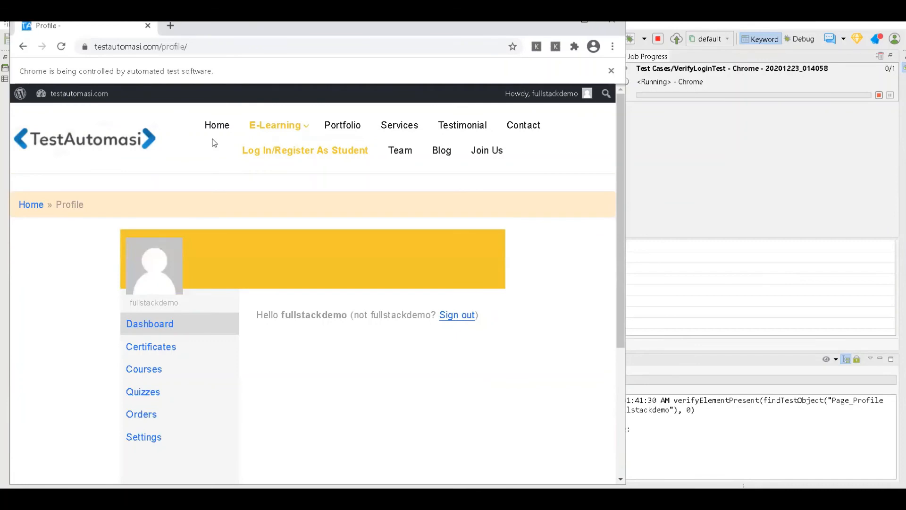
pyautogui.click(457, 315)
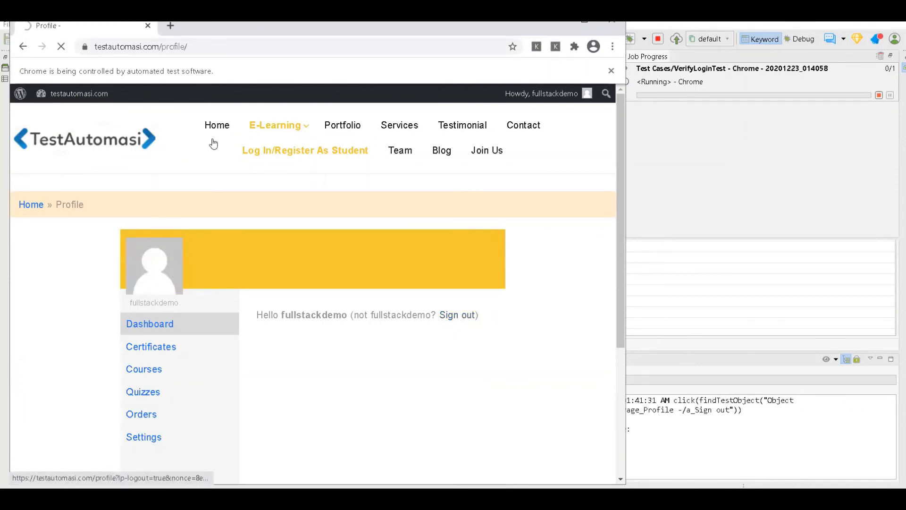
pyautogui.click(457, 314)
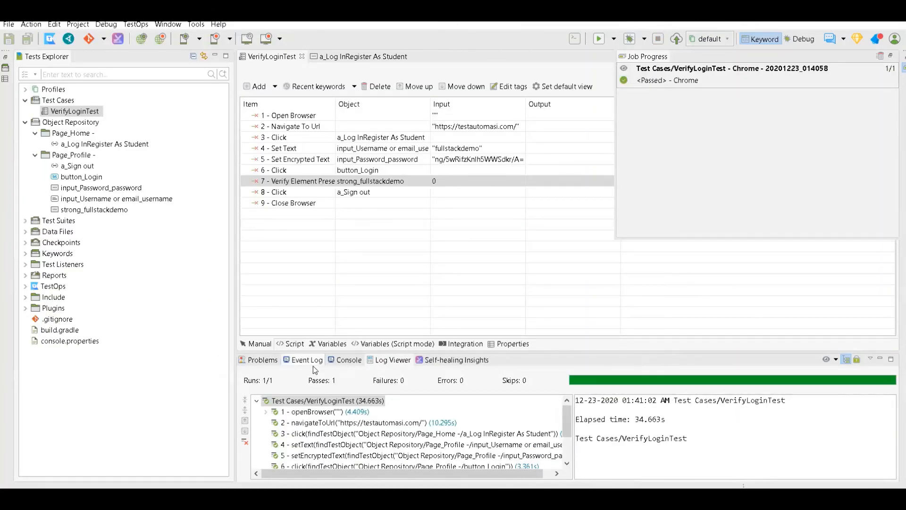
pyautogui.moveTo(344, 386)
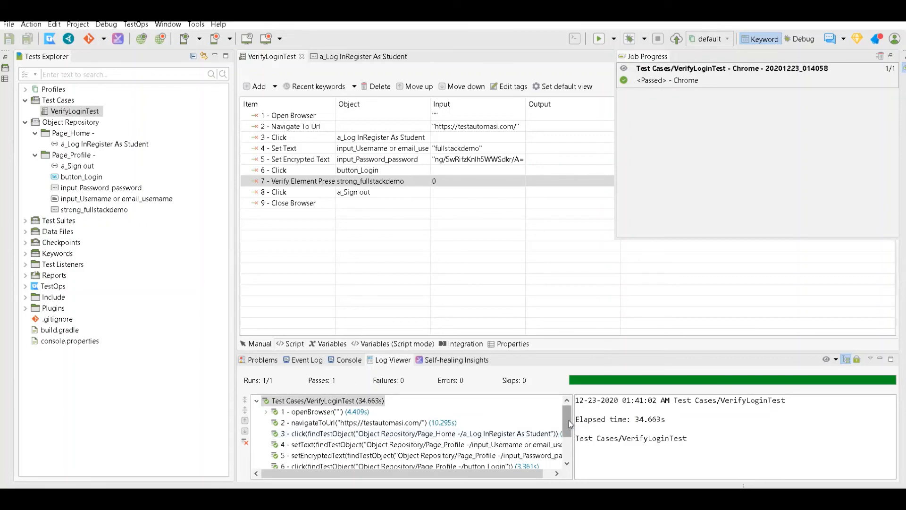
# Step: Scroll the Log Viewer to confirm all nine executed steps through closeBrowser passed
pyautogui.scroll(-3)
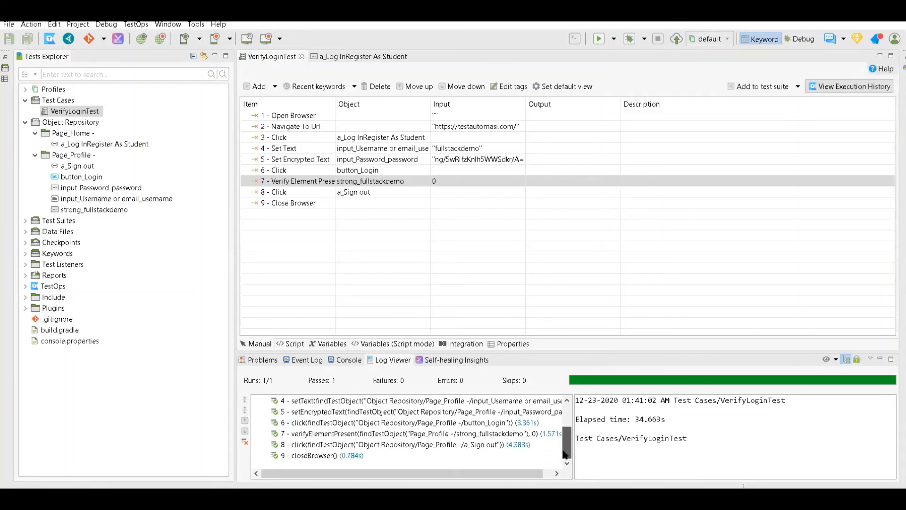
pyautogui.scroll(3)
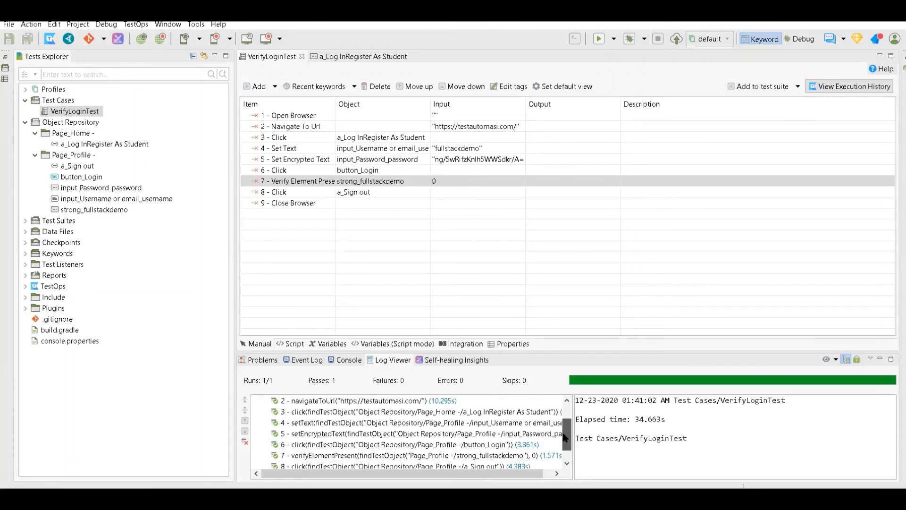
pyautogui.scroll(-3)
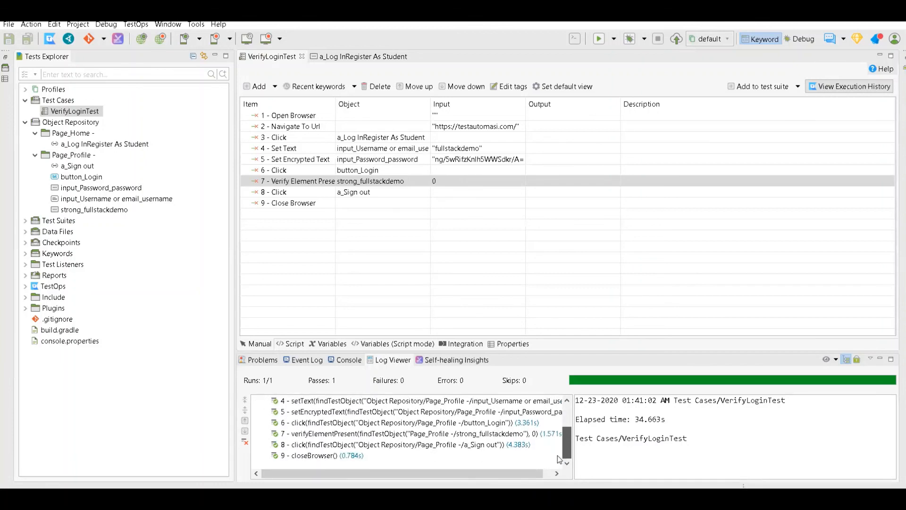
pyautogui.scroll(3)
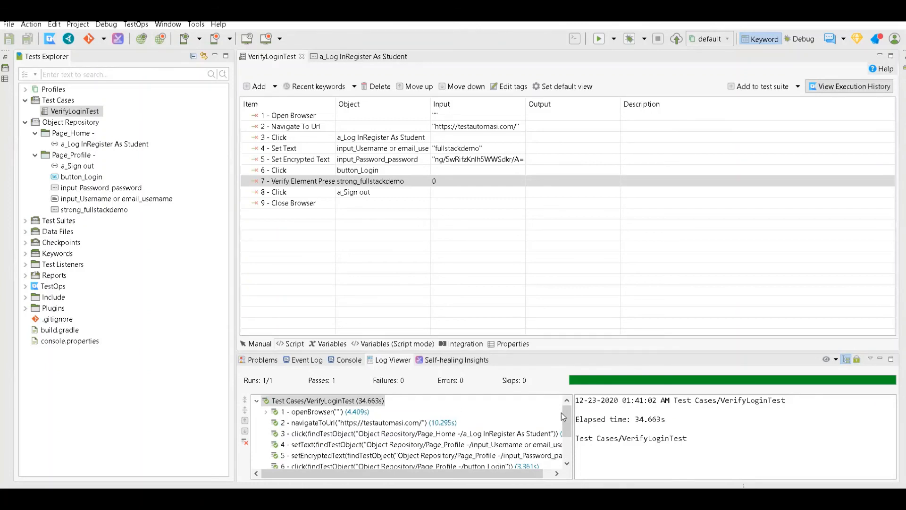
pyautogui.moveTo(99, 166)
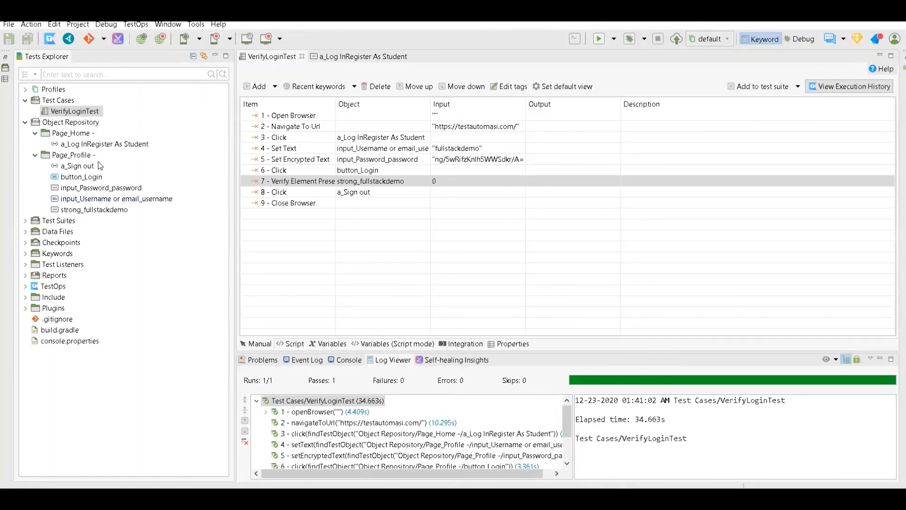
pyautogui.moveTo(114, 139)
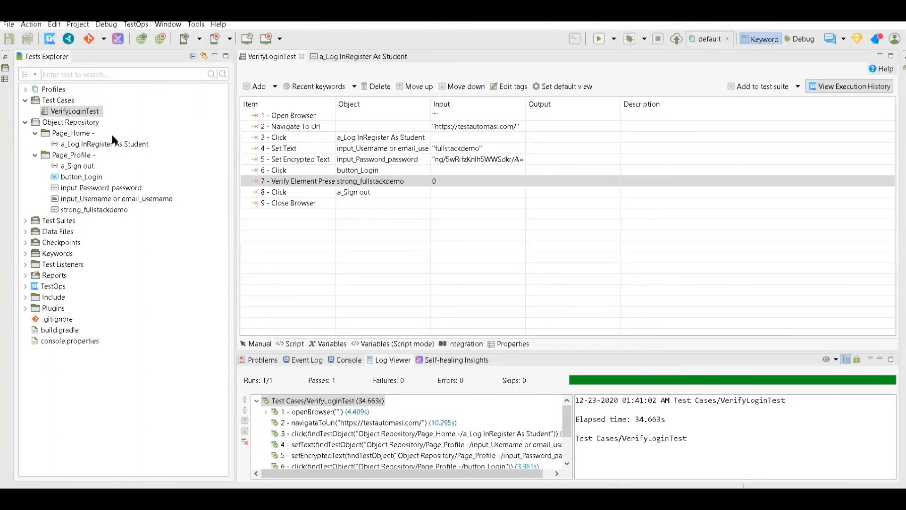
pyautogui.moveTo(113, 142)
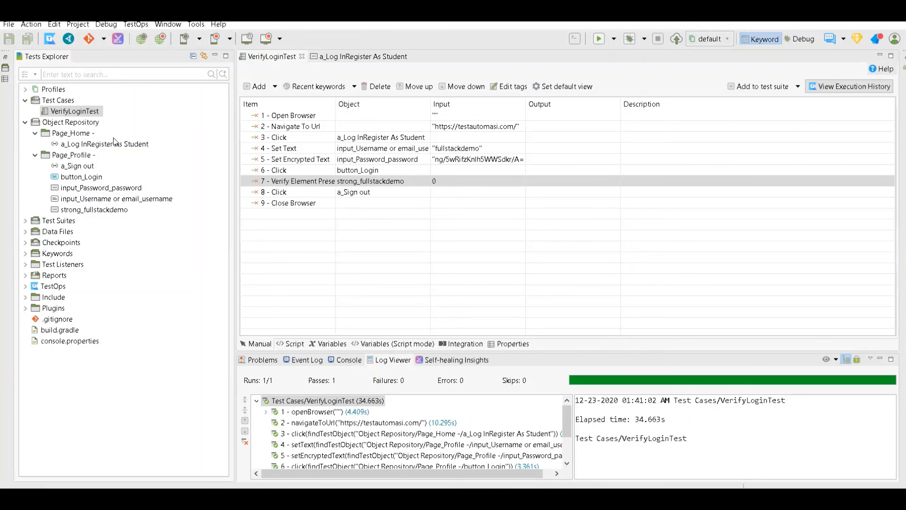